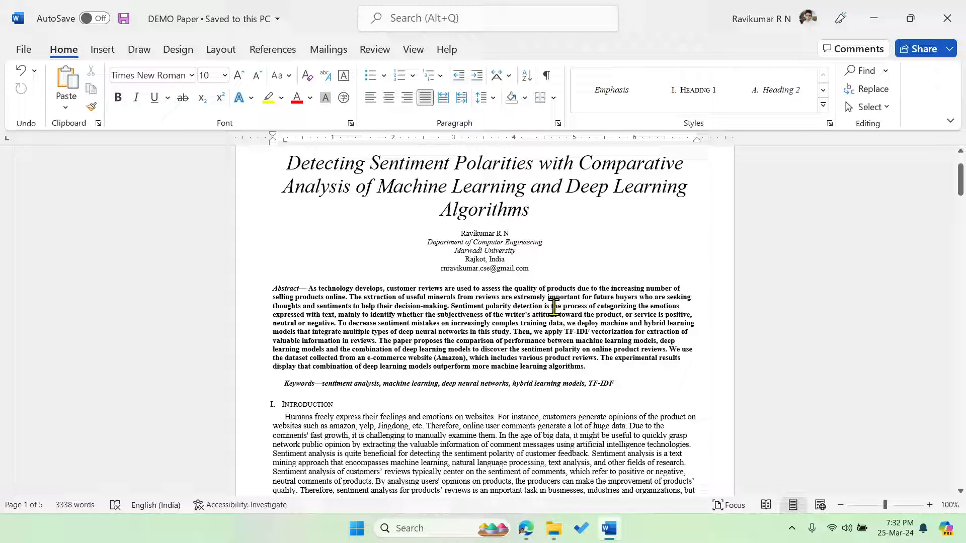
# Go to My documents from the Go to menu
pyautogui.scroll(-3)
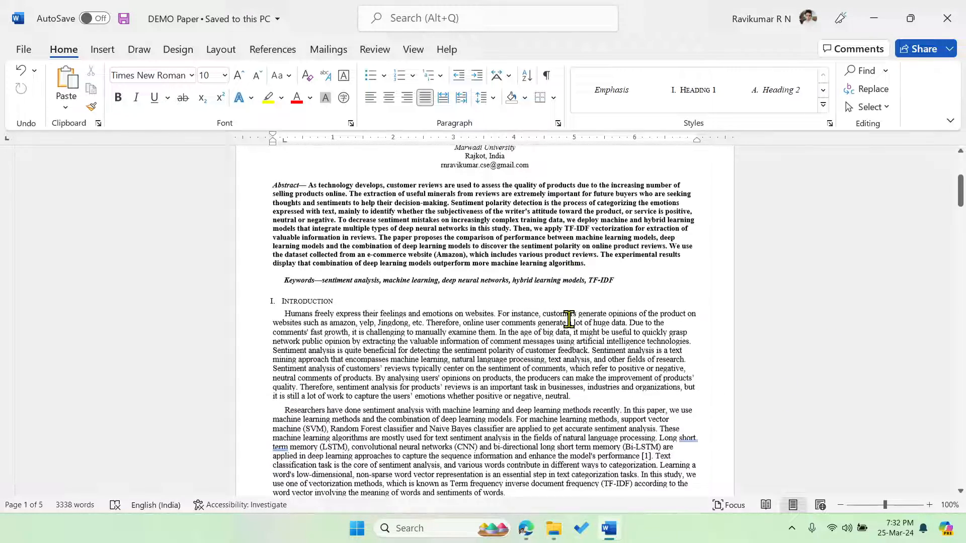
pyautogui.scroll(-3)
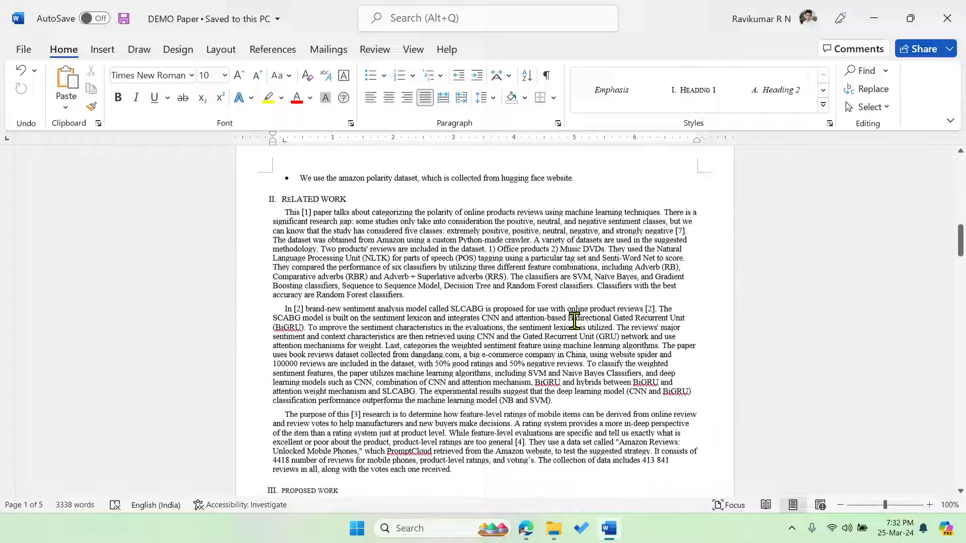
pyautogui.scroll(-3)
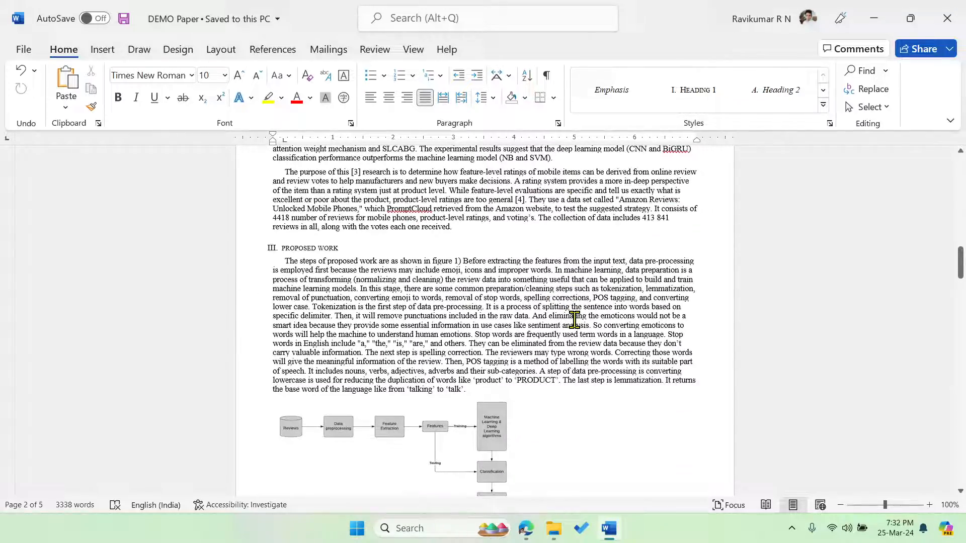
pyautogui.scroll(-3)
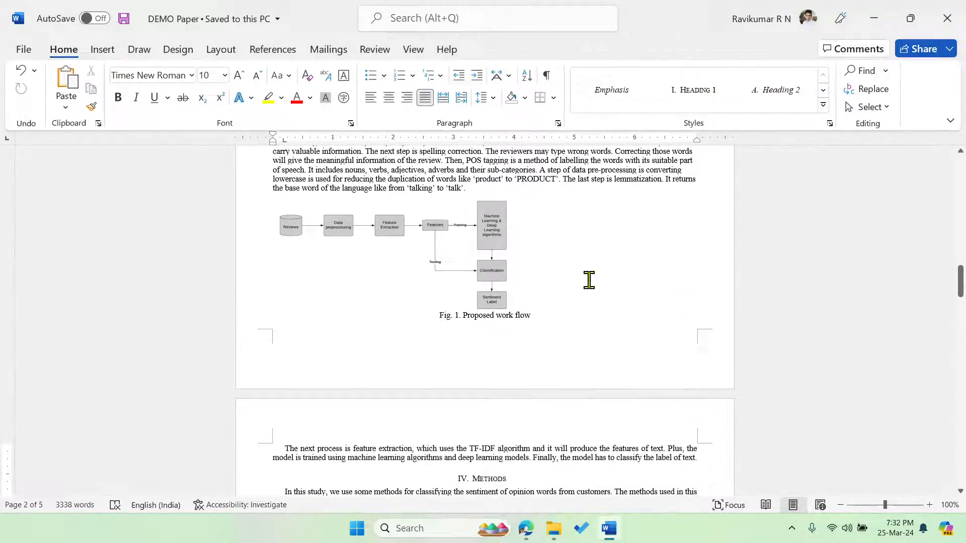
pyautogui.scroll(-3)
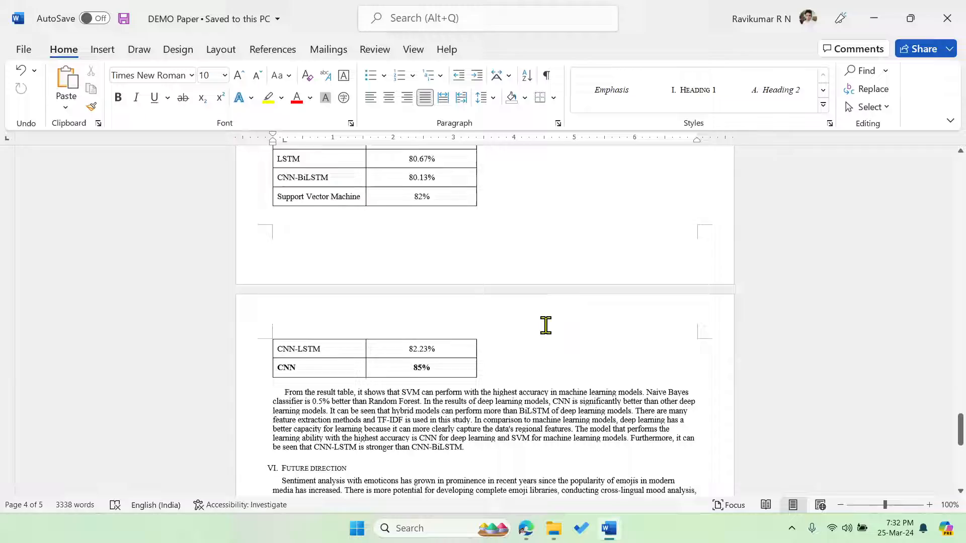
pyautogui.scroll(-3)
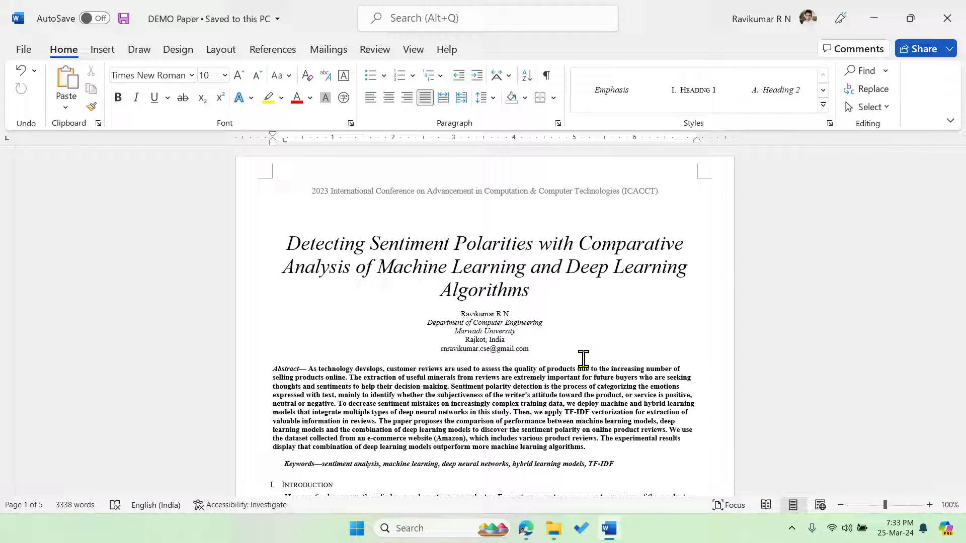
pyautogui.moveTo(497, 337)
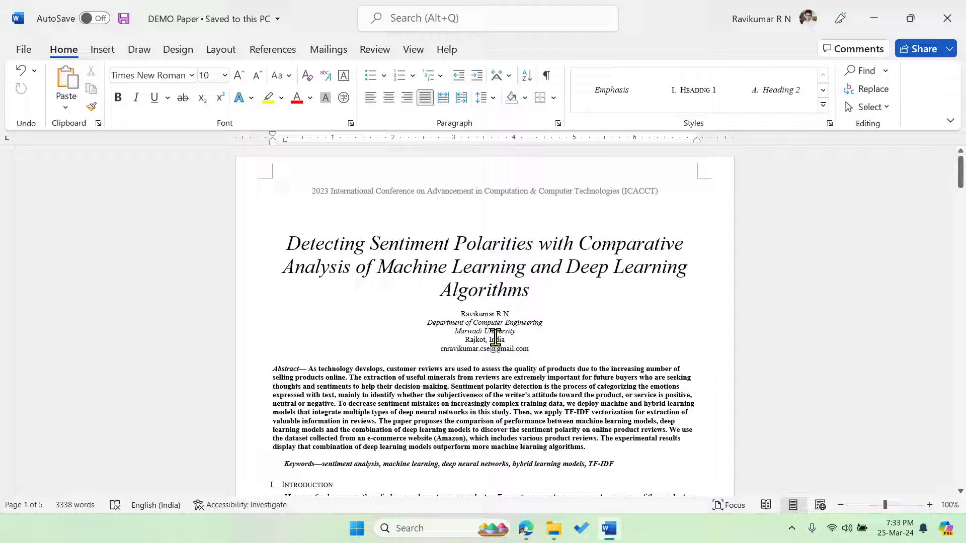
pyautogui.scroll(-3)
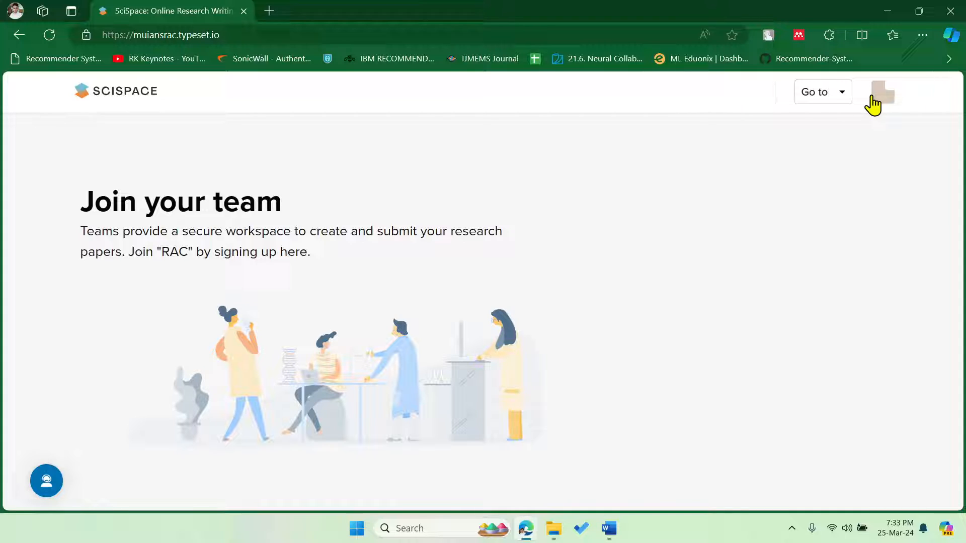
pyautogui.click(881, 91)
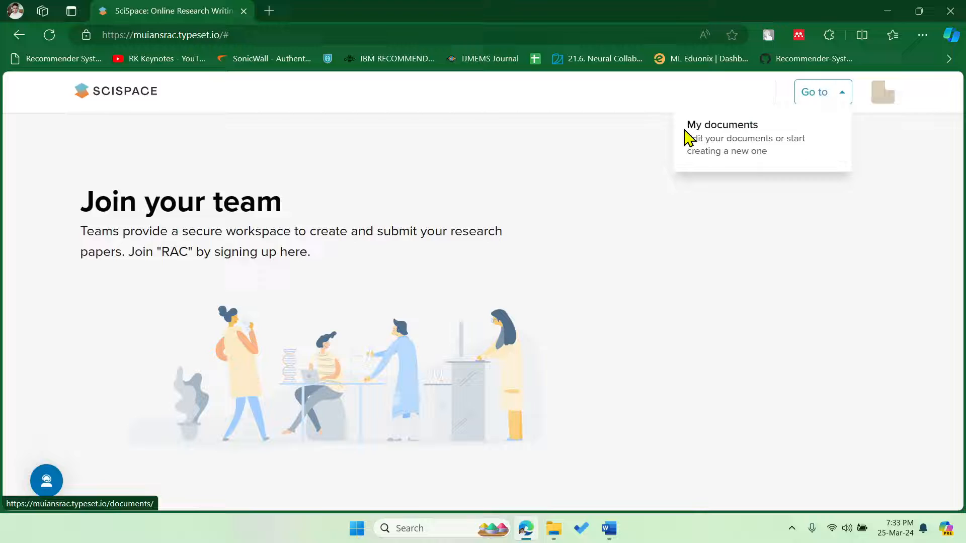
pyautogui.click(722, 125)
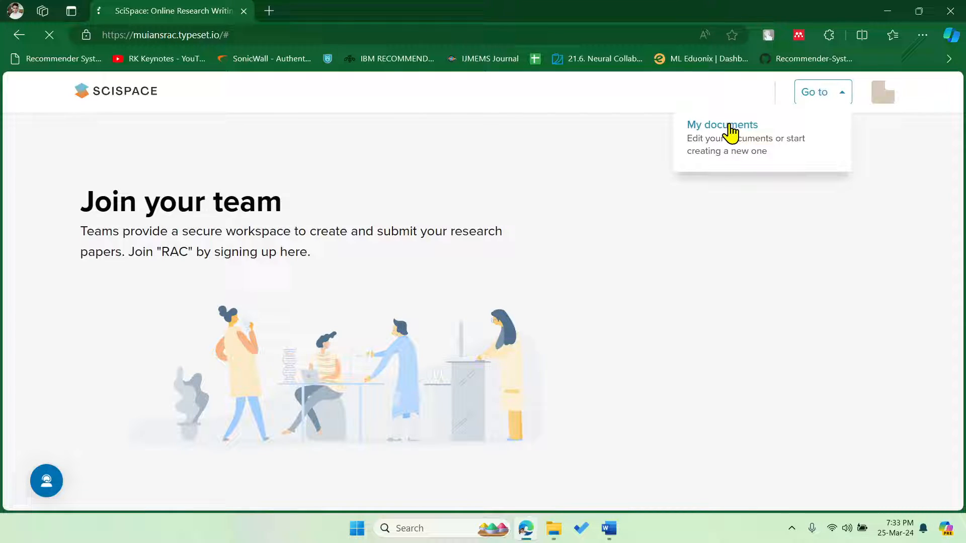
pyautogui.click(722, 125)
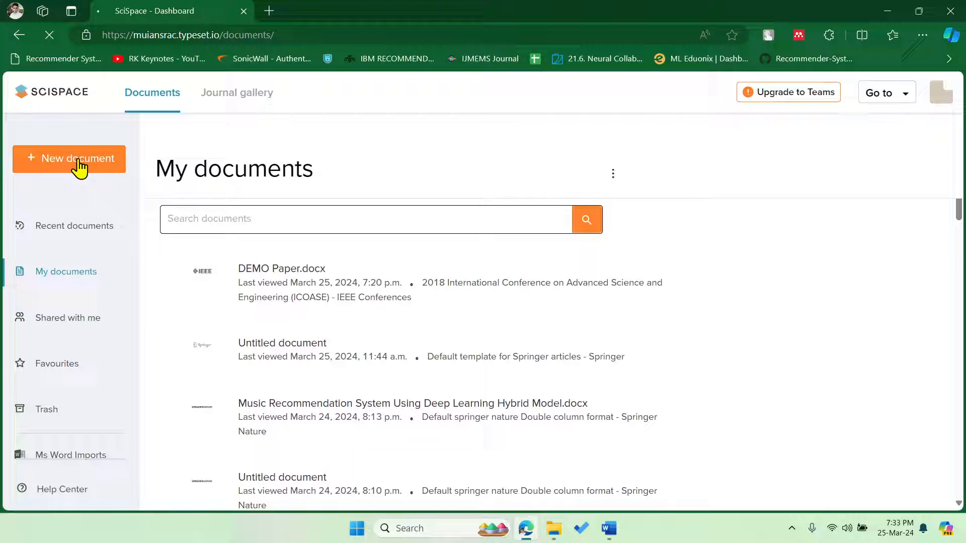
# Create a new document by uploading the DEMO Paper Word file
pyautogui.click(69, 159)
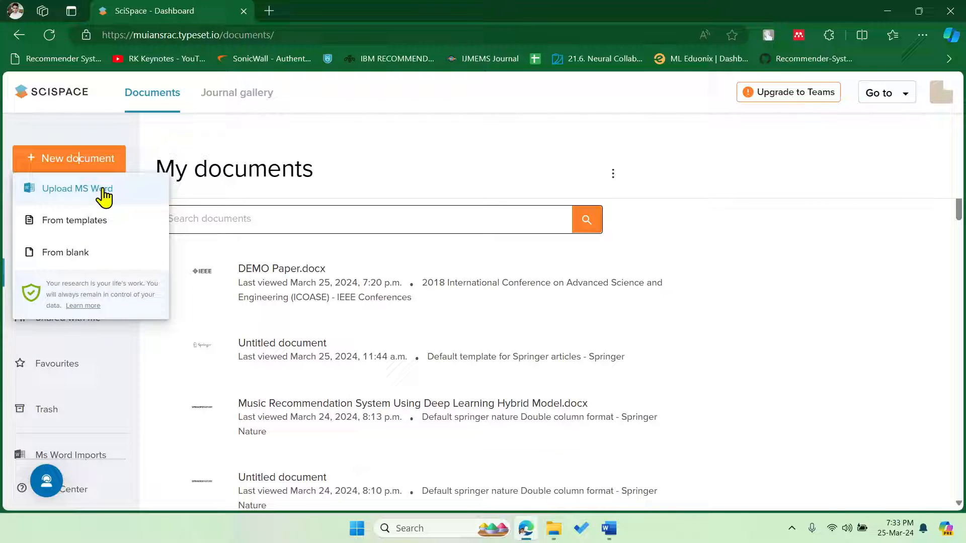
pyautogui.click(77, 189)
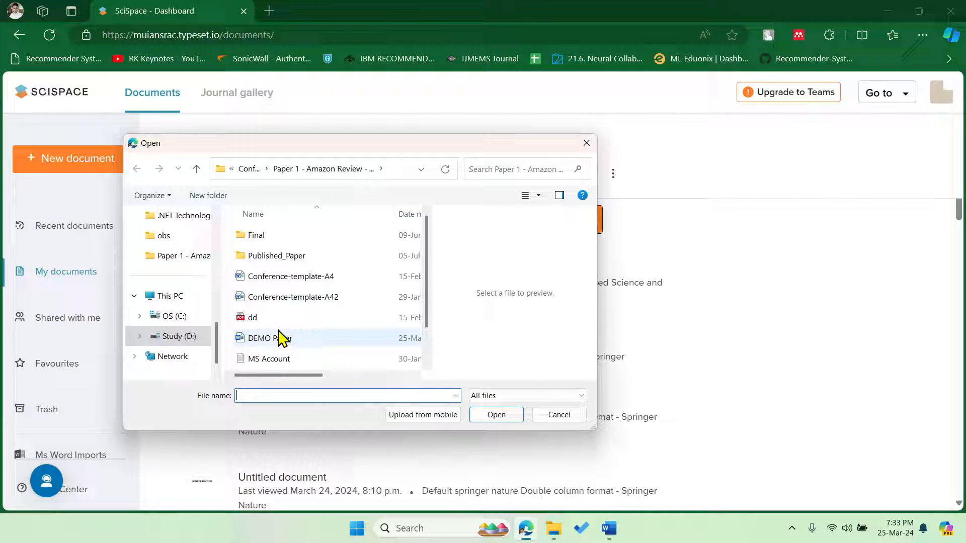
pyautogui.click(269, 338)
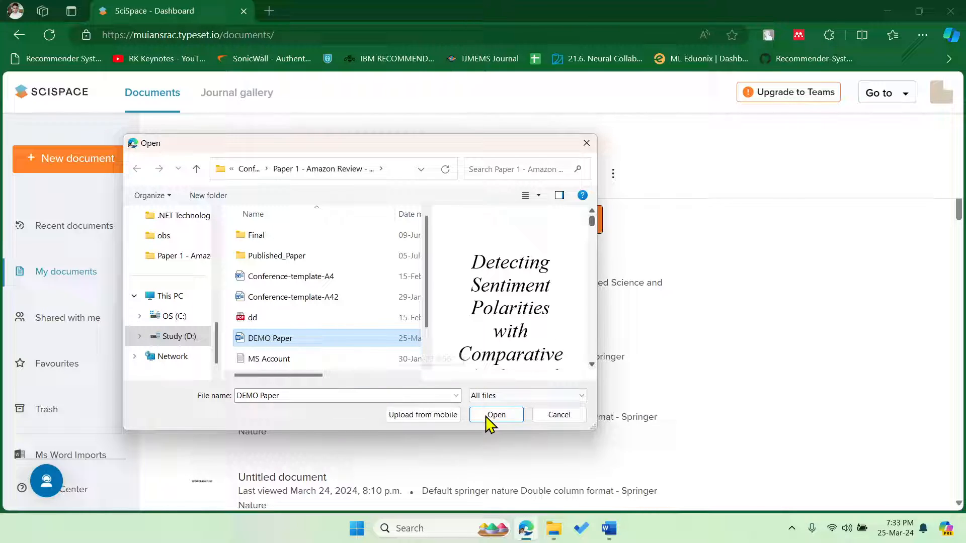
pyautogui.click(496, 414)
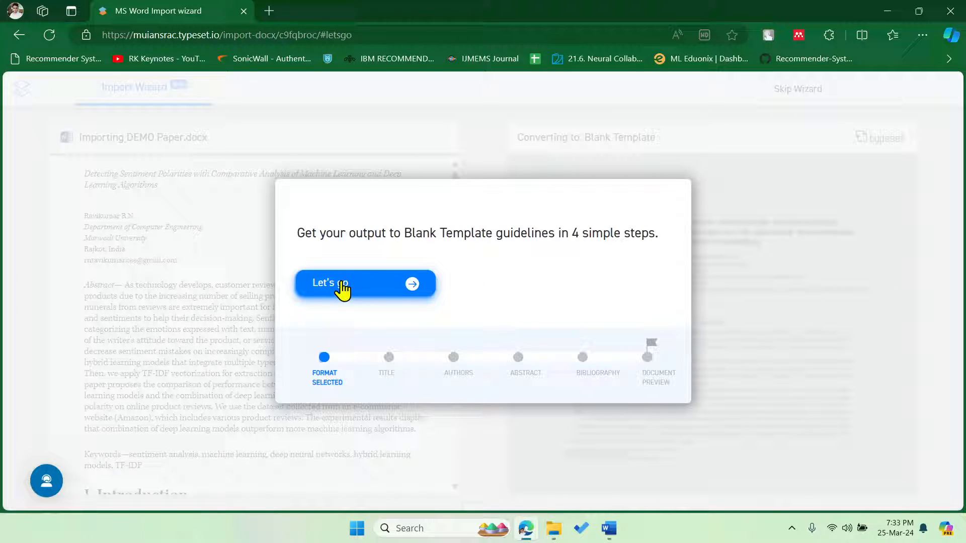
# Start the import wizard and tag the title and the author and affiliation blocks
pyautogui.click(365, 283)
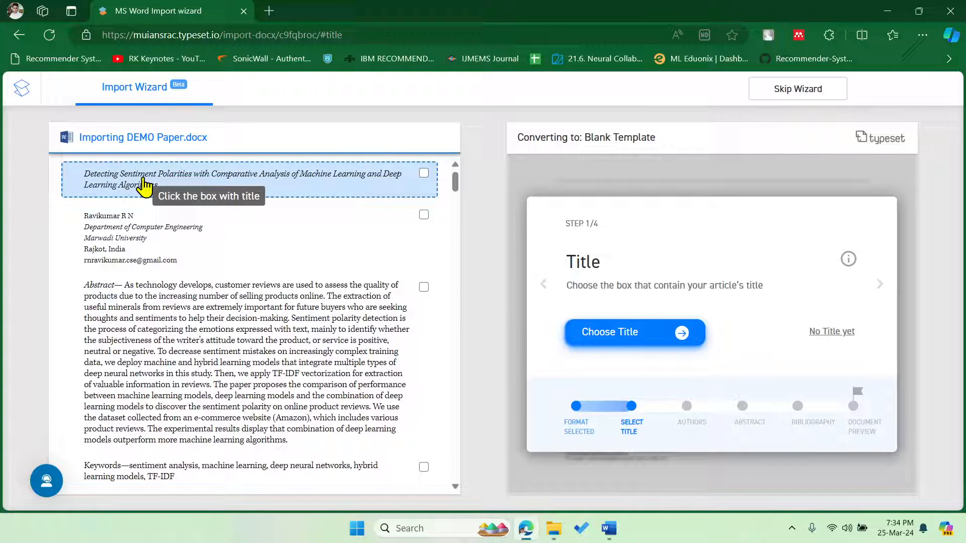
pyautogui.click(423, 173)
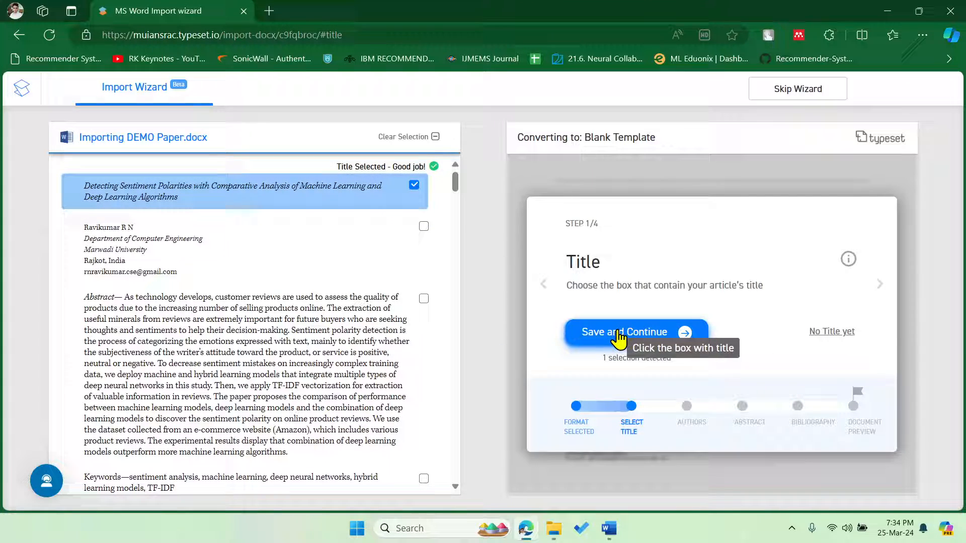
pyautogui.click(623, 331)
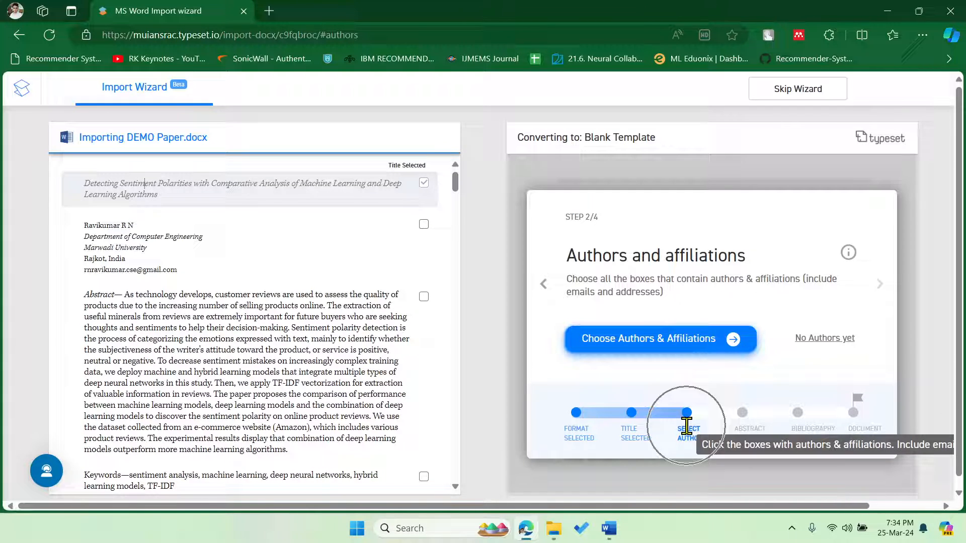
pyautogui.click(423, 233)
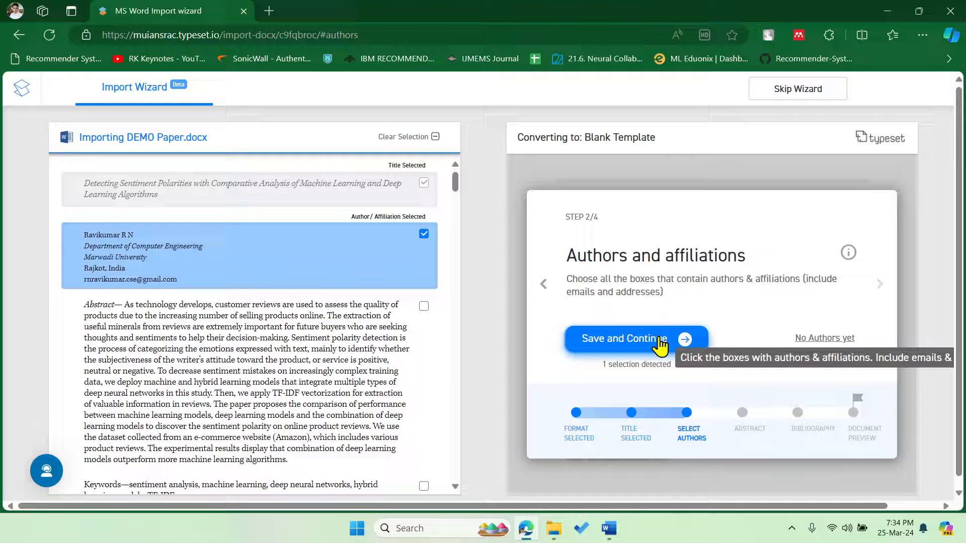
pyautogui.click(623, 338)
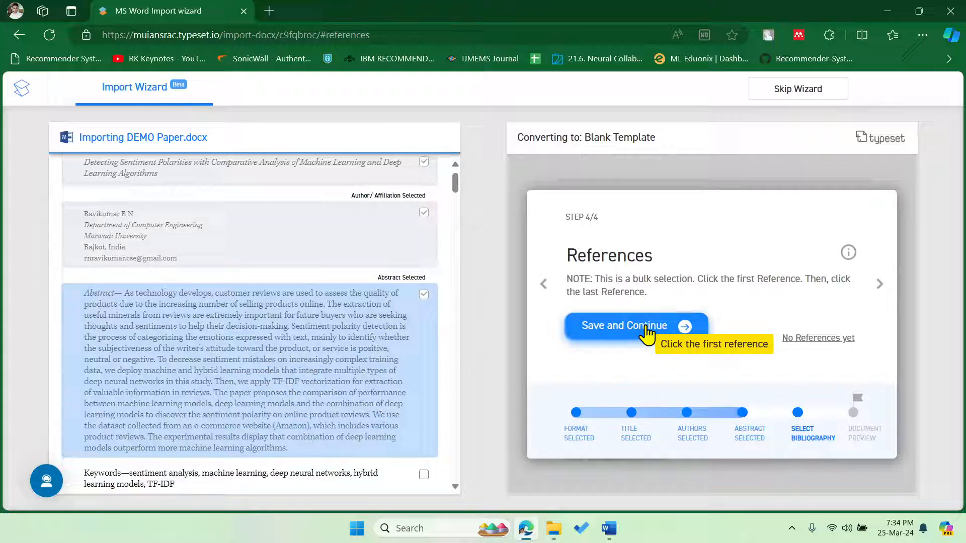
# Tag the references from first to last and finish the import
pyautogui.click(622, 326)
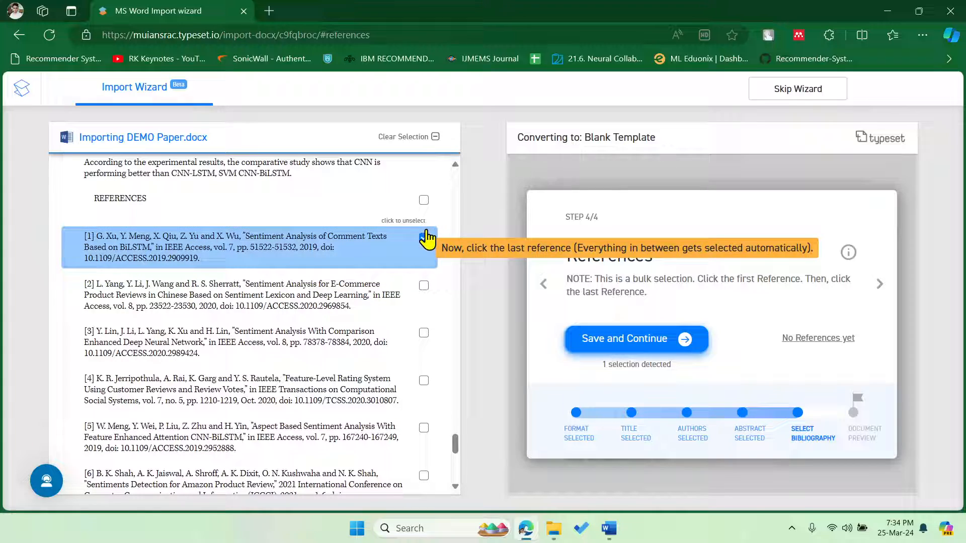
pyautogui.scroll(-3)
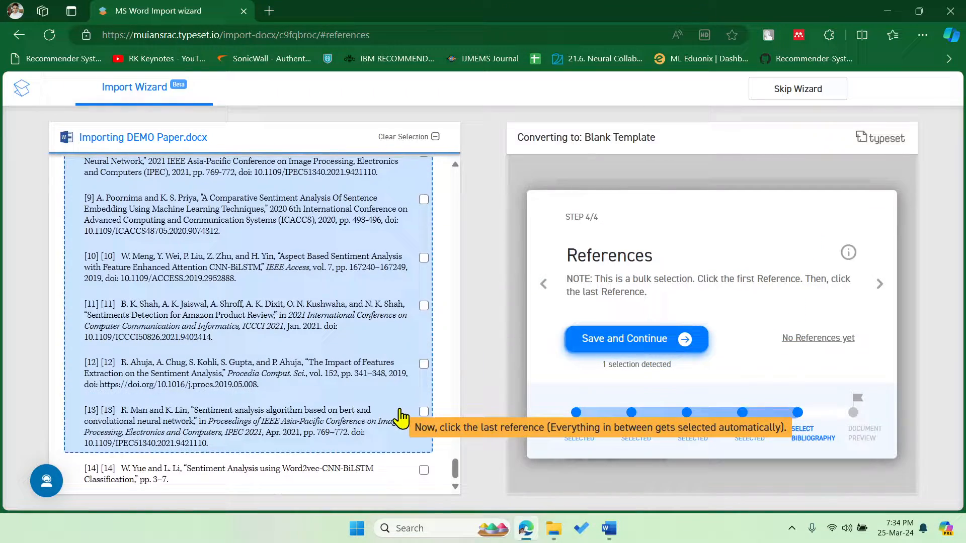
pyautogui.click(423, 412)
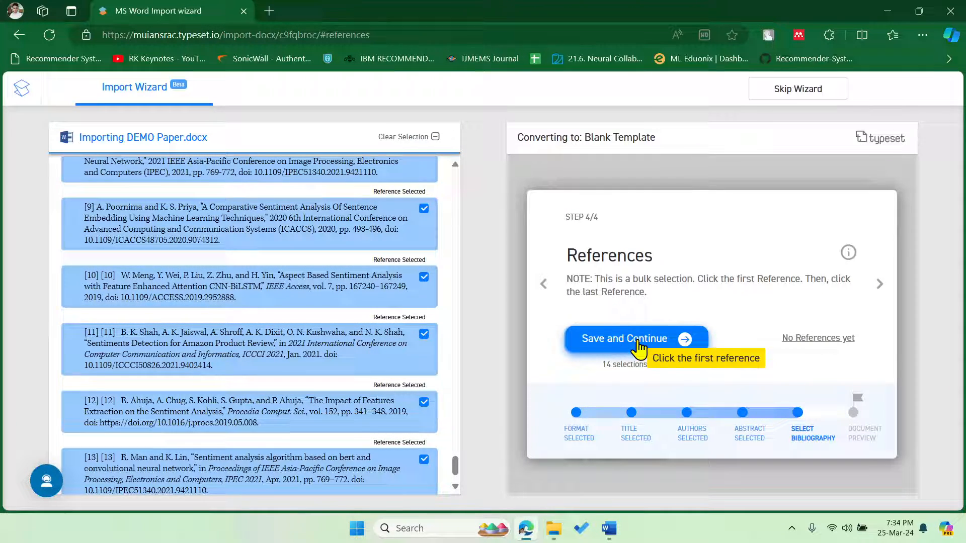
pyautogui.click(623, 338)
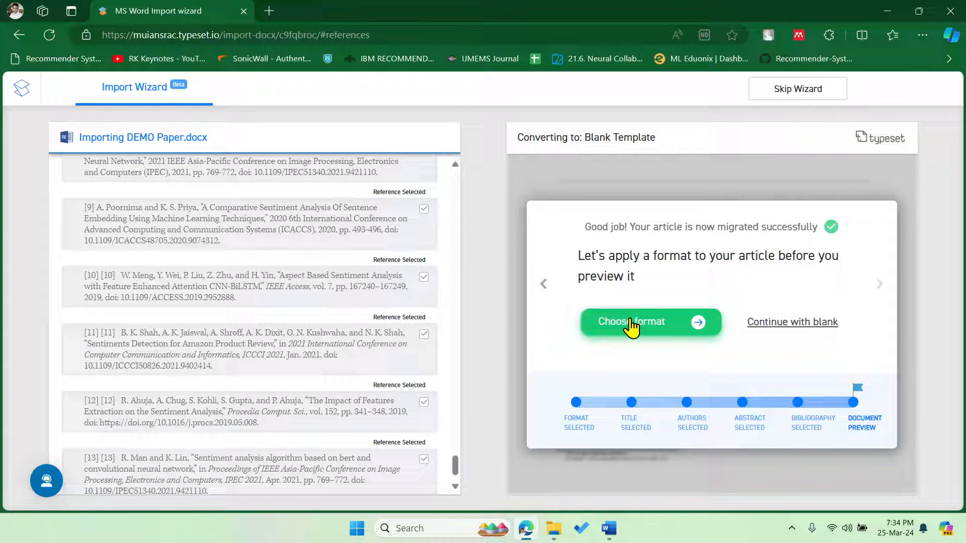
# Begin choosing a journal format and search formats for 'art'
pyautogui.click(631, 321)
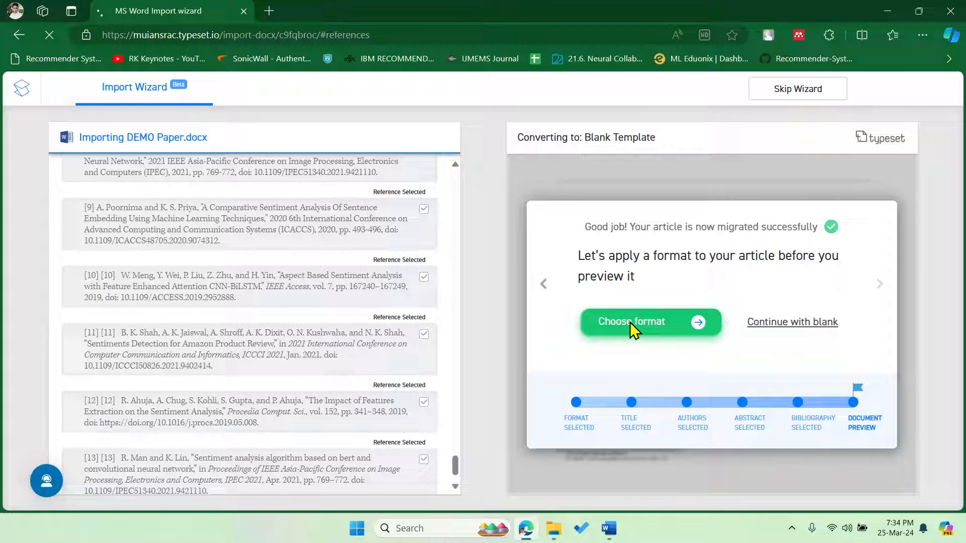
pyautogui.click(631, 321)
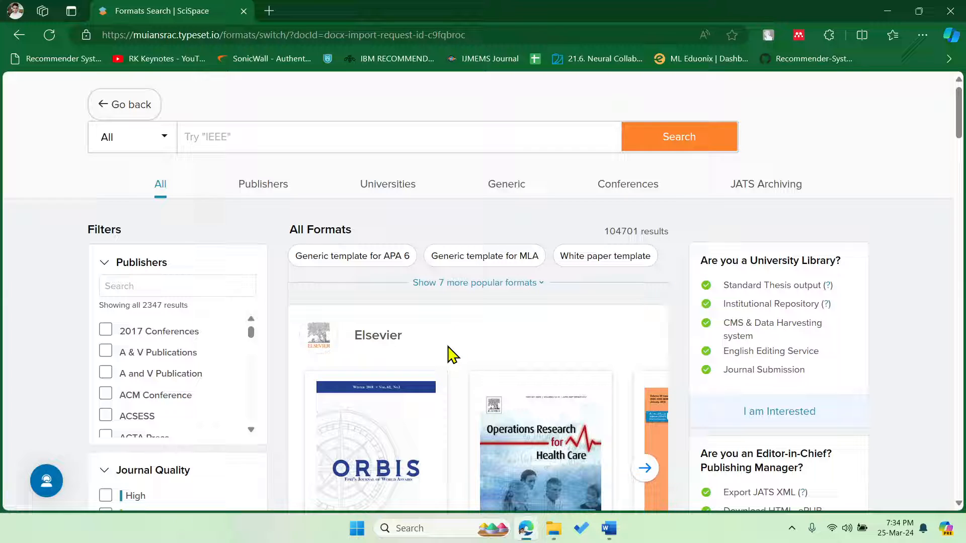
pyautogui.scroll(-3)
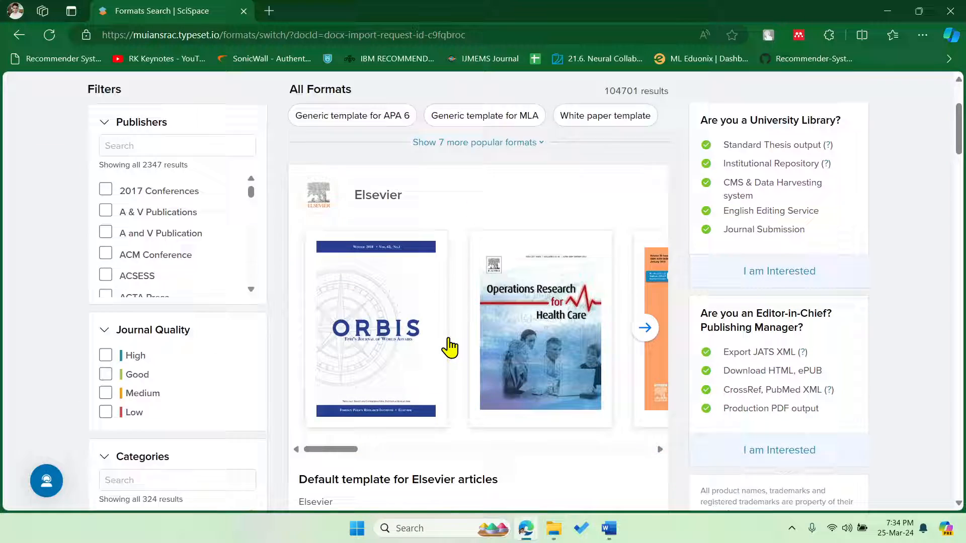
pyautogui.scroll(-3)
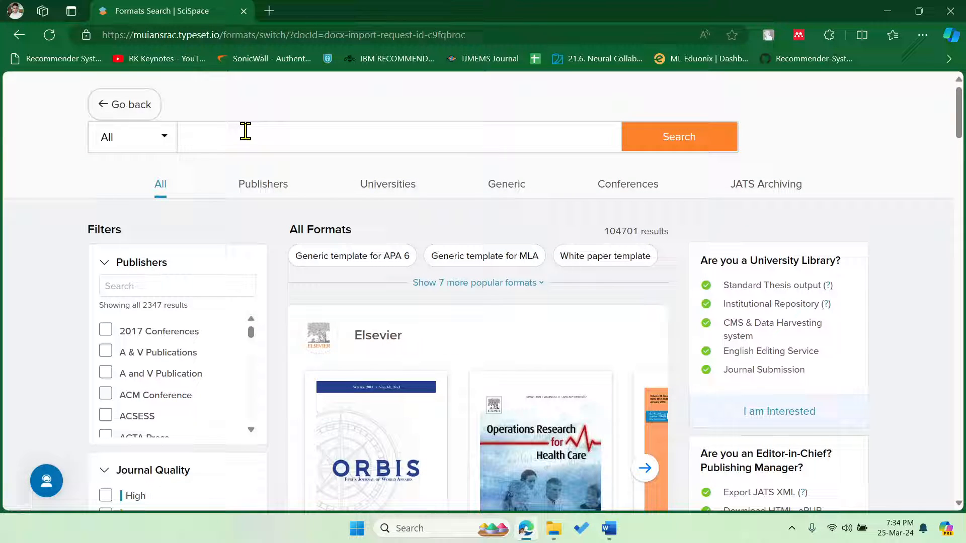
pyautogui.write('artificial intelligence review')
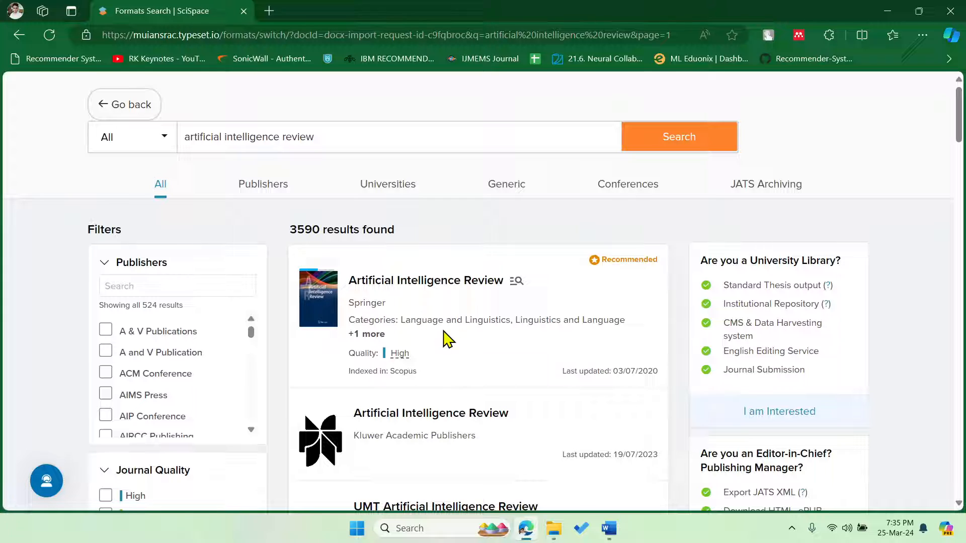
pyautogui.moveTo(453, 311)
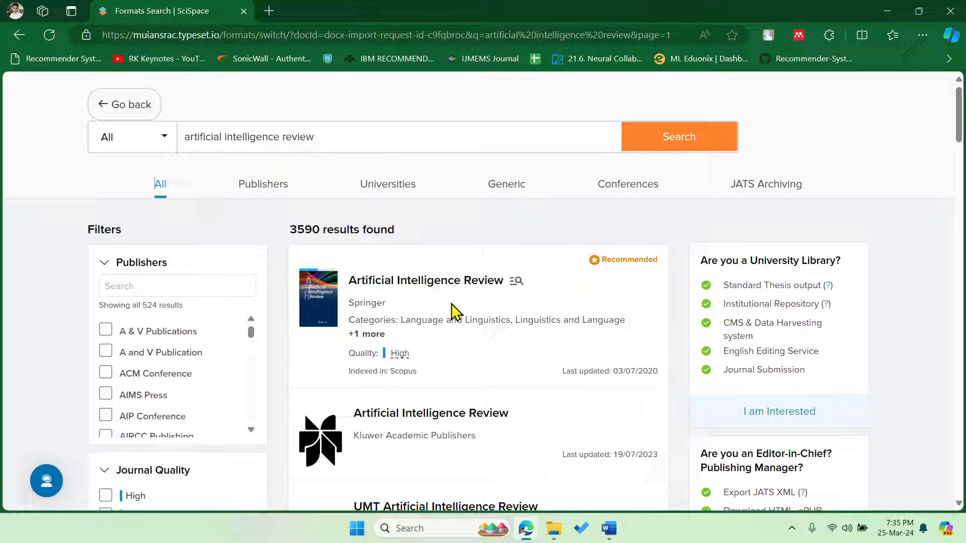
# Preview the Artificial Intelligence Review format details, then close the popup
pyautogui.scroll(-3)
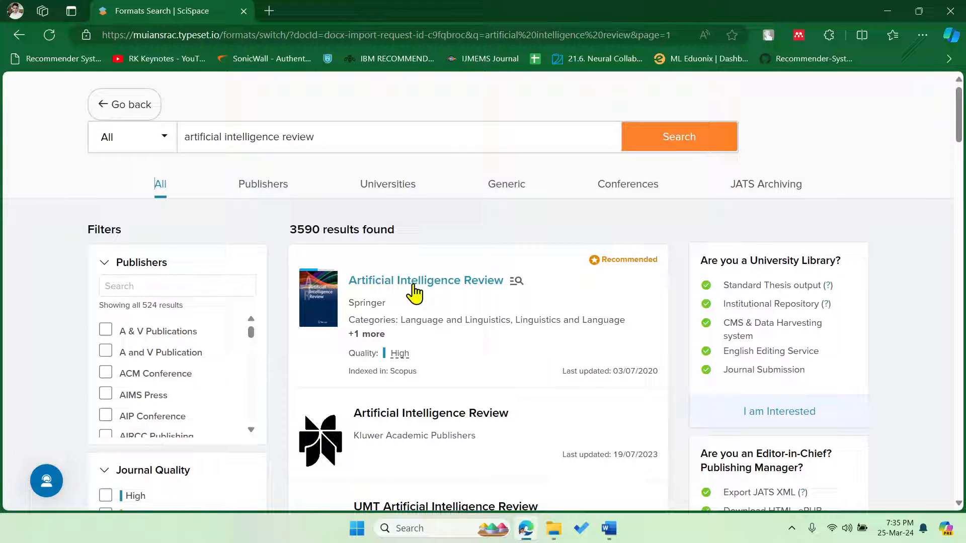
pyautogui.click(425, 280)
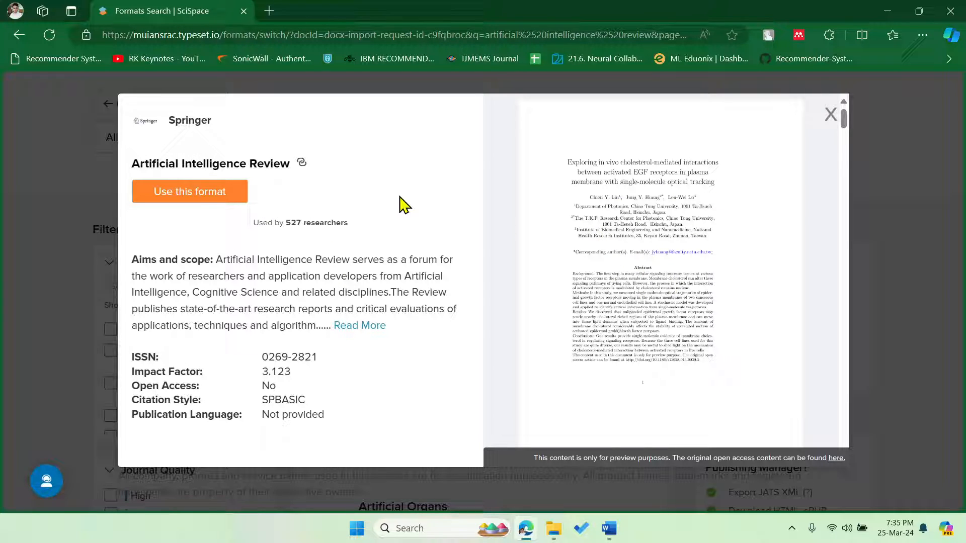
pyautogui.moveTo(249, 216)
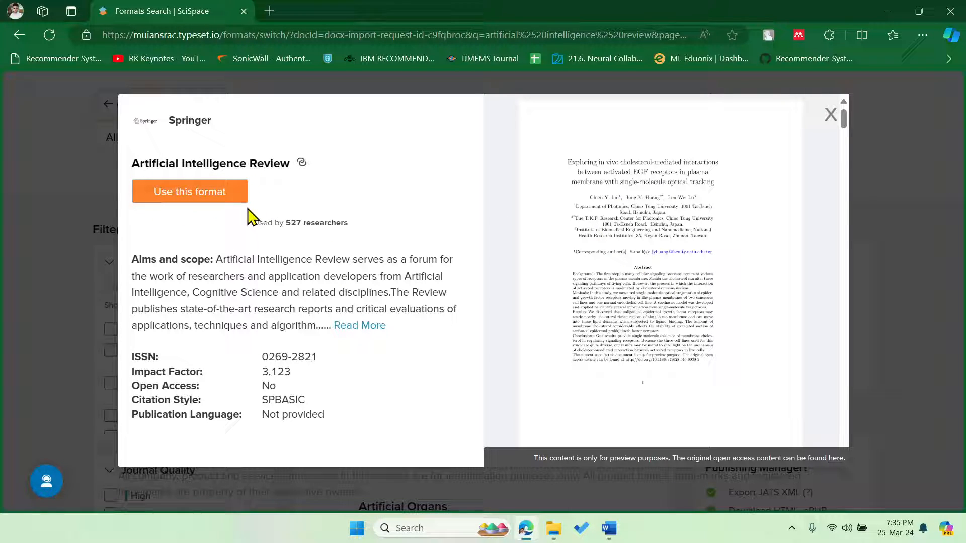
pyautogui.moveTo(189, 191)
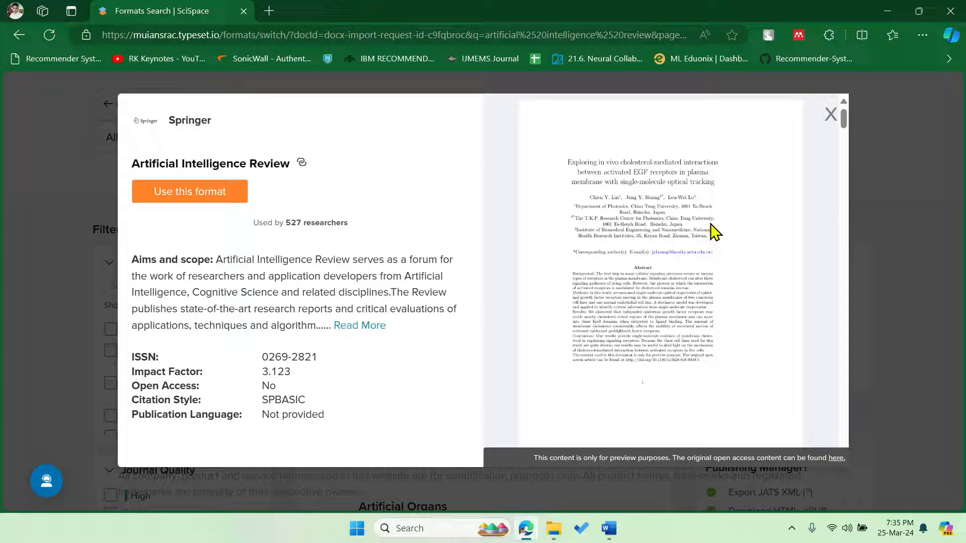
pyautogui.click(830, 115)
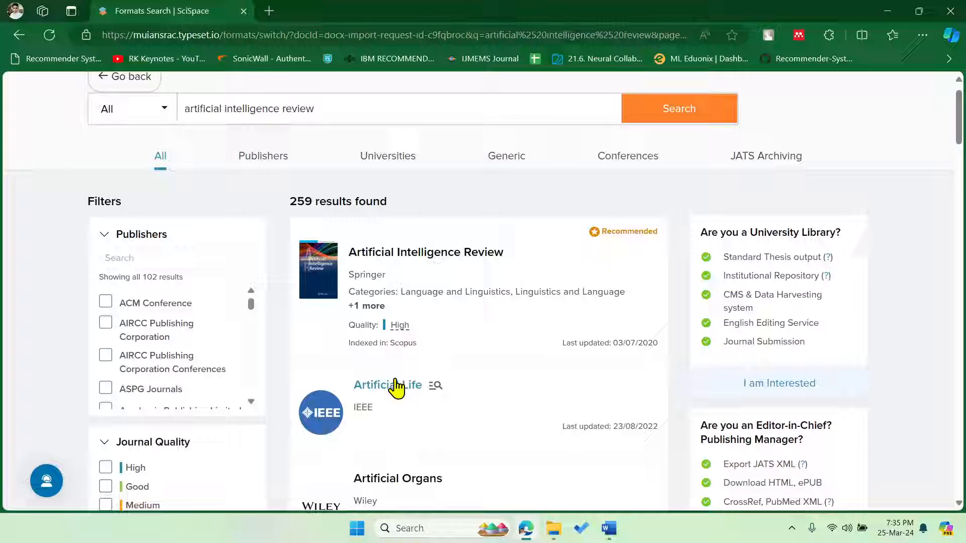
pyautogui.scroll(-3)
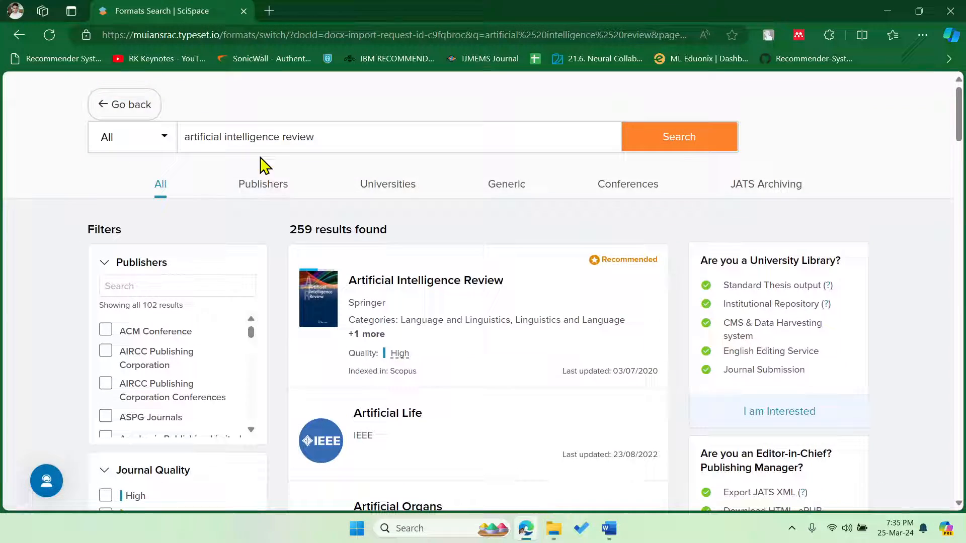
# Search 'ieee conference', filter to IEEE Conferences and apply the 2018 IntelliSys format
pyautogui.tripleClick(249, 137)
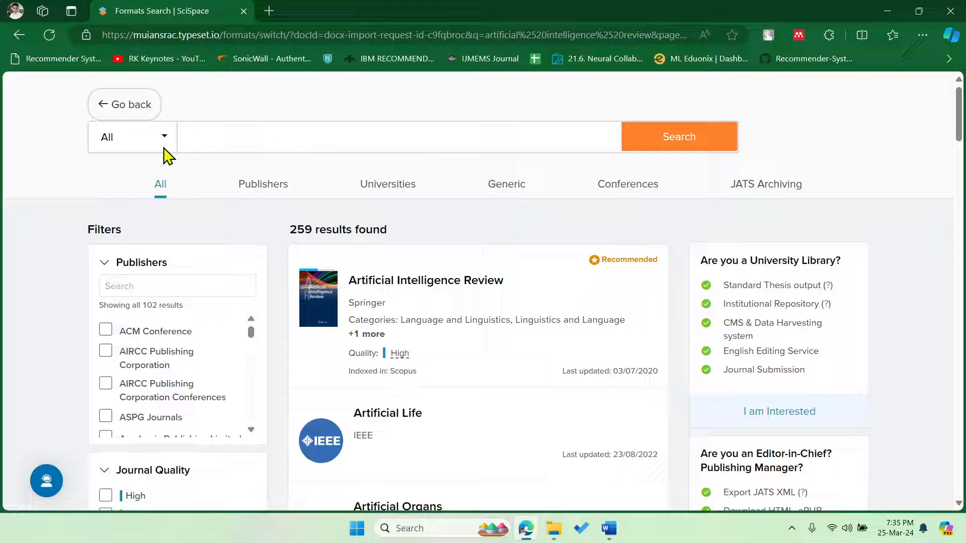
pyautogui.write('ieee conference')
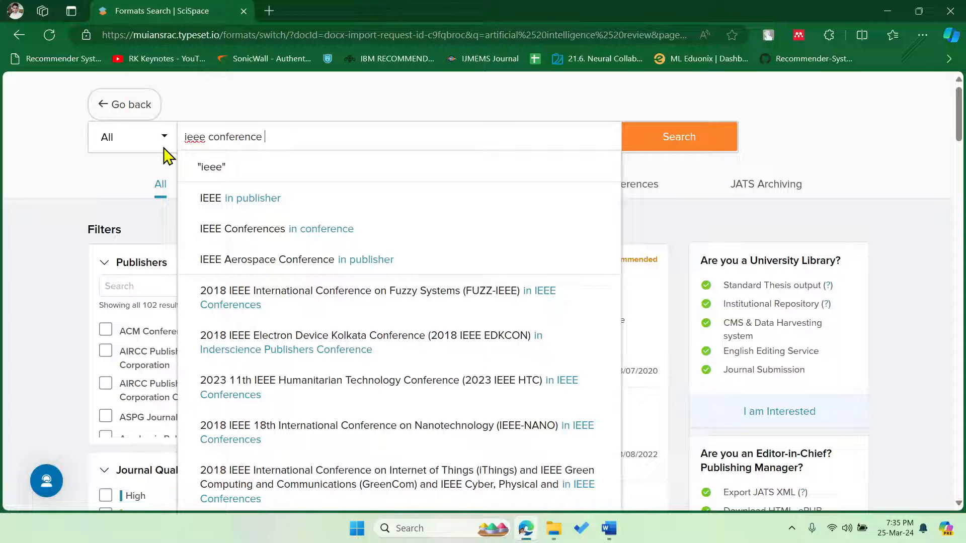
pyautogui.write('conference')
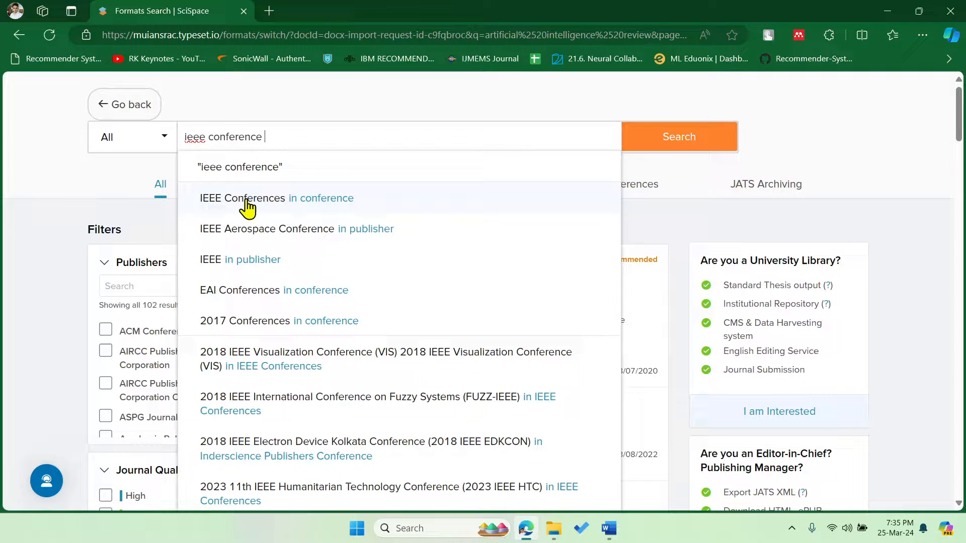
pyautogui.click(243, 197)
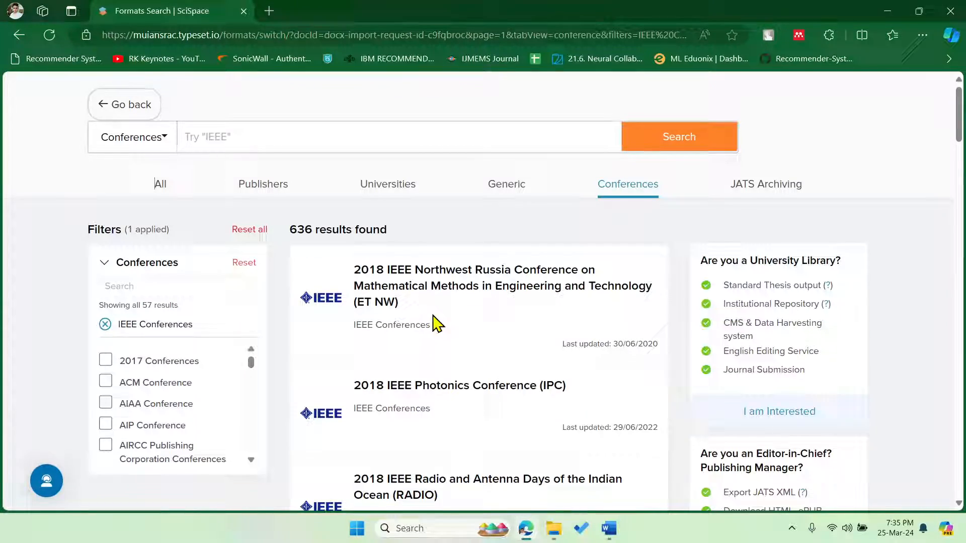
pyautogui.scroll(-3)
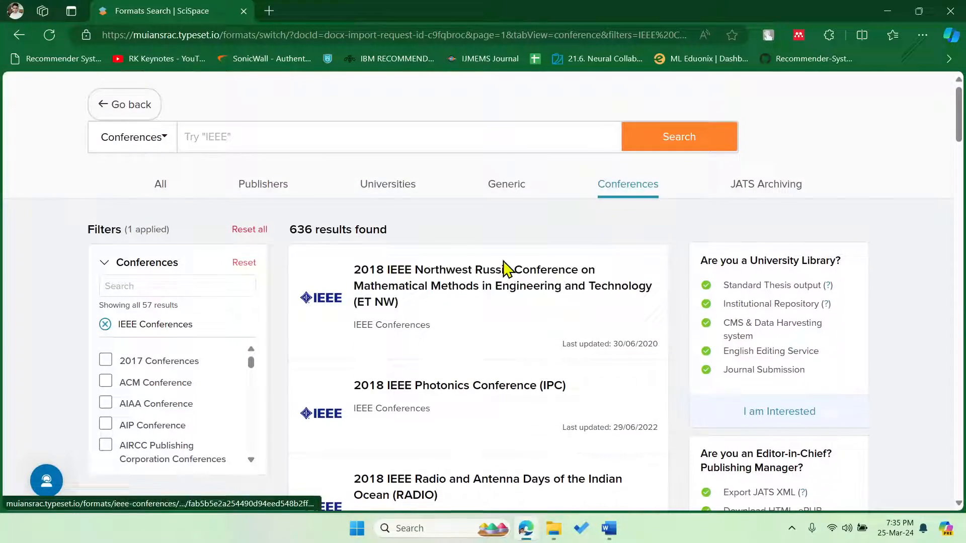
pyautogui.scroll(-3)
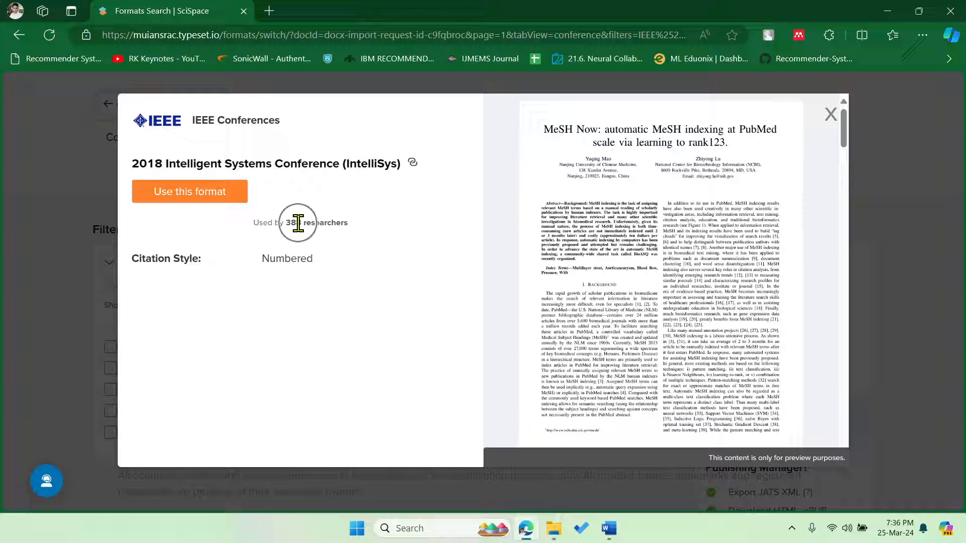
pyautogui.moveTo(189, 192)
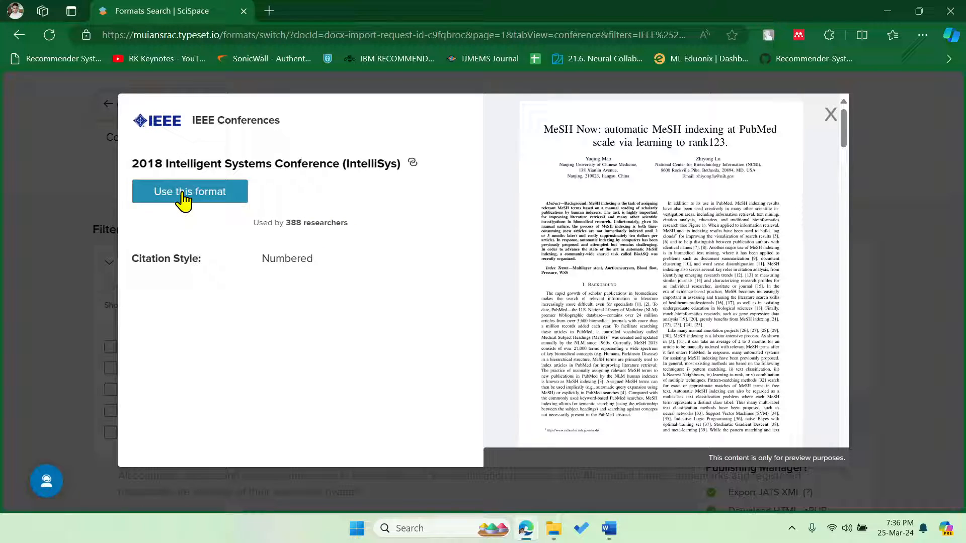
pyautogui.click(189, 192)
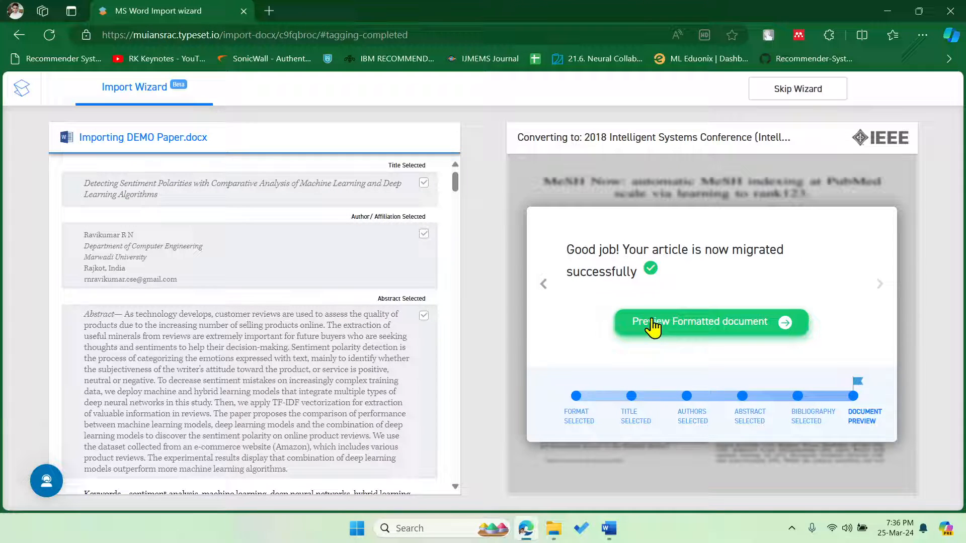
pyautogui.moveTo(710, 330)
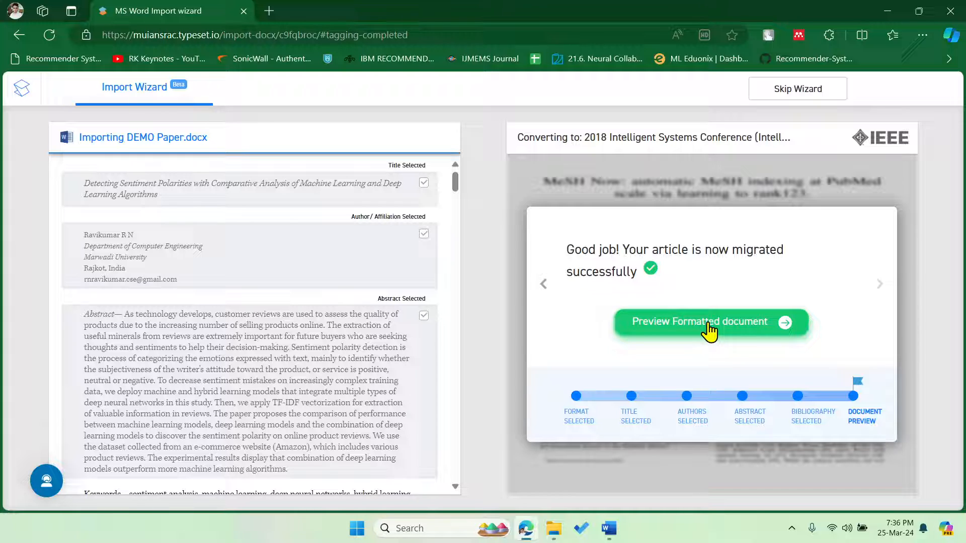
# Show the formatted document preview in the IntelliSys conference layout
pyautogui.click(710, 322)
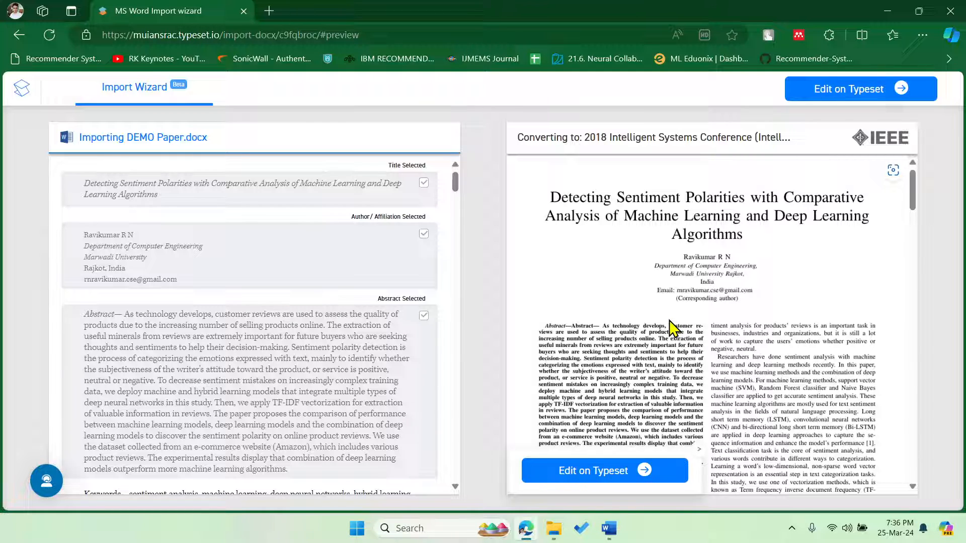
pyautogui.moveTo(672, 317)
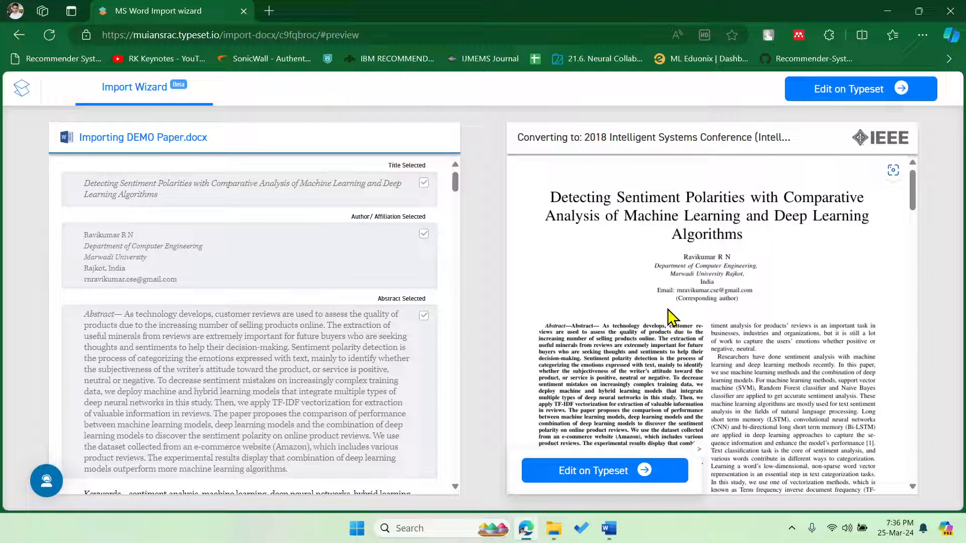
pyautogui.moveTo(764, 283)
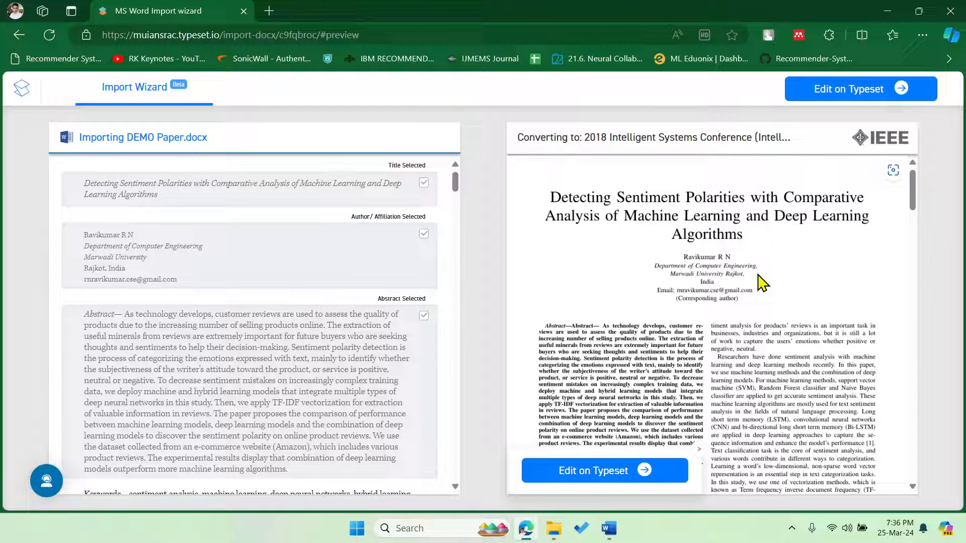
pyautogui.moveTo(733, 203)
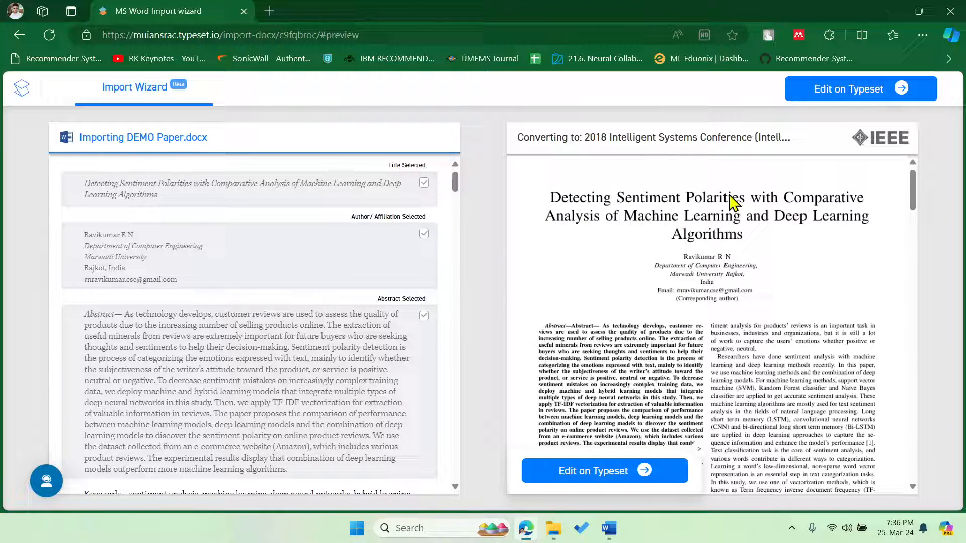
pyautogui.scroll(-3)
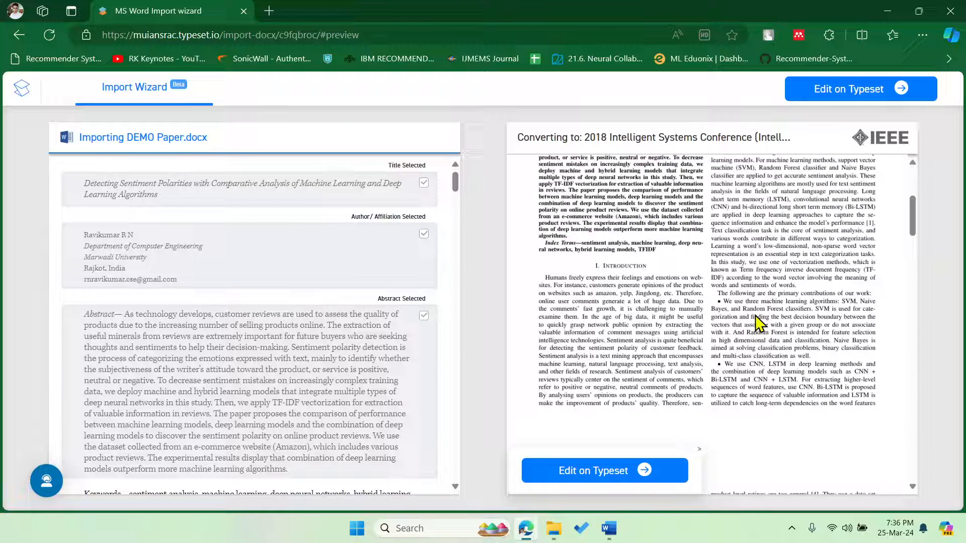
pyautogui.scroll(-3)
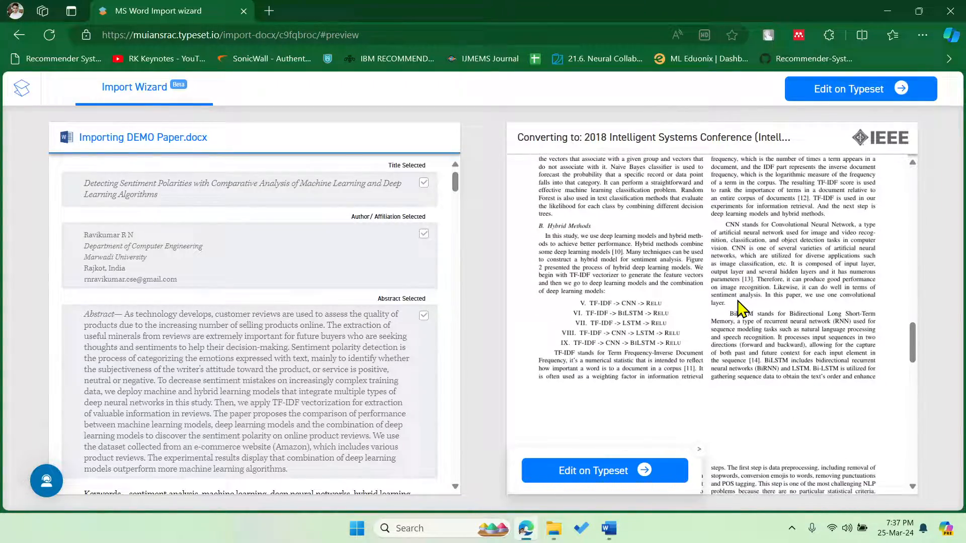
pyautogui.scroll(-3)
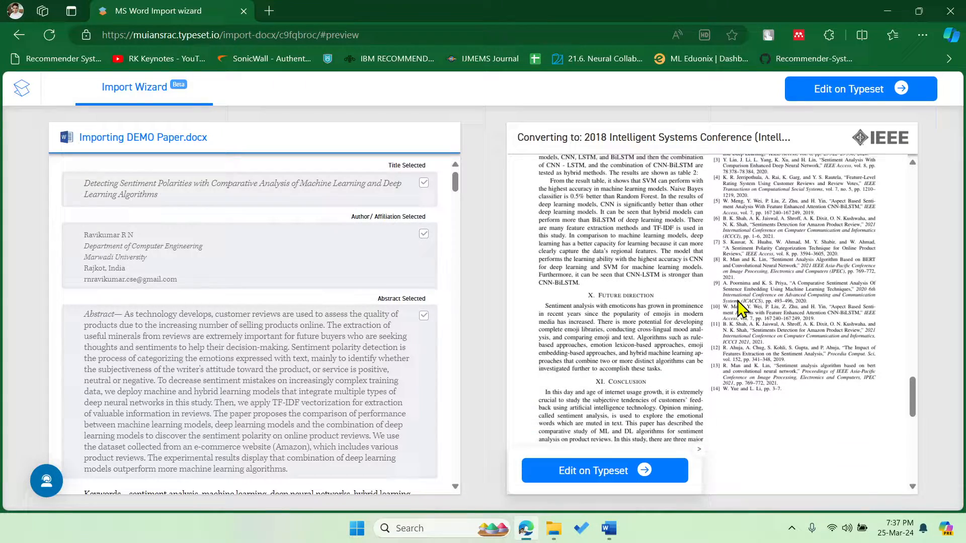
pyautogui.scroll(-3)
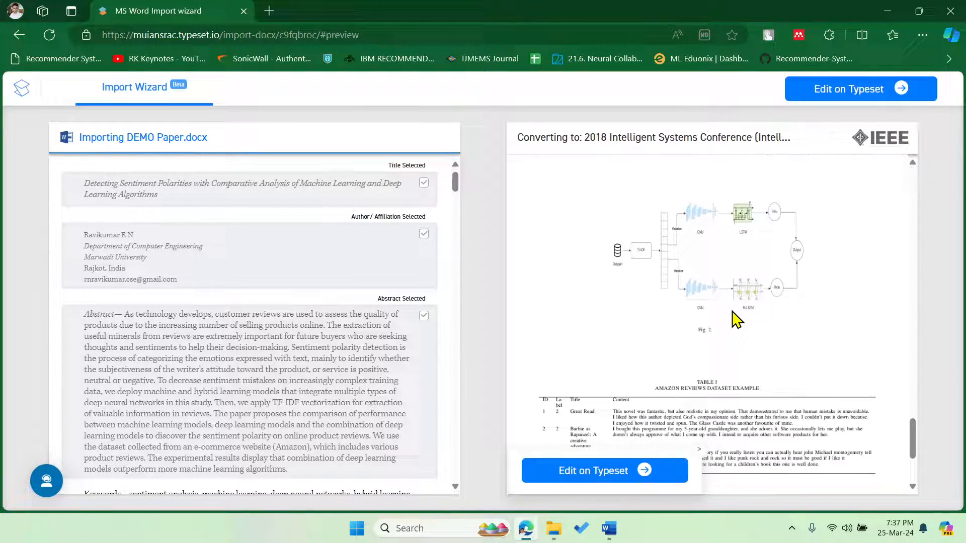
pyautogui.scroll(-3)
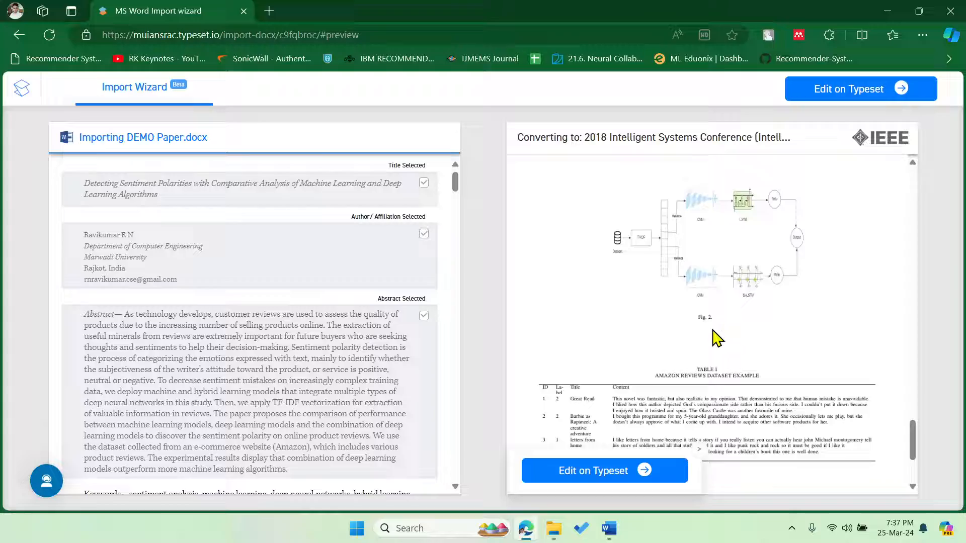
pyautogui.scroll(-3)
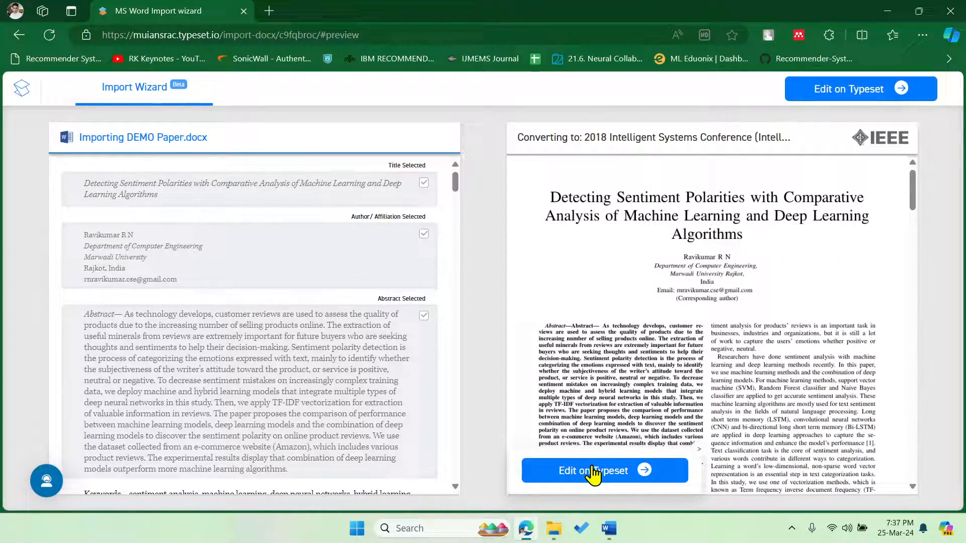
# Launch the IEEE-formatted paper in the Typeset online editor
pyautogui.click(593, 471)
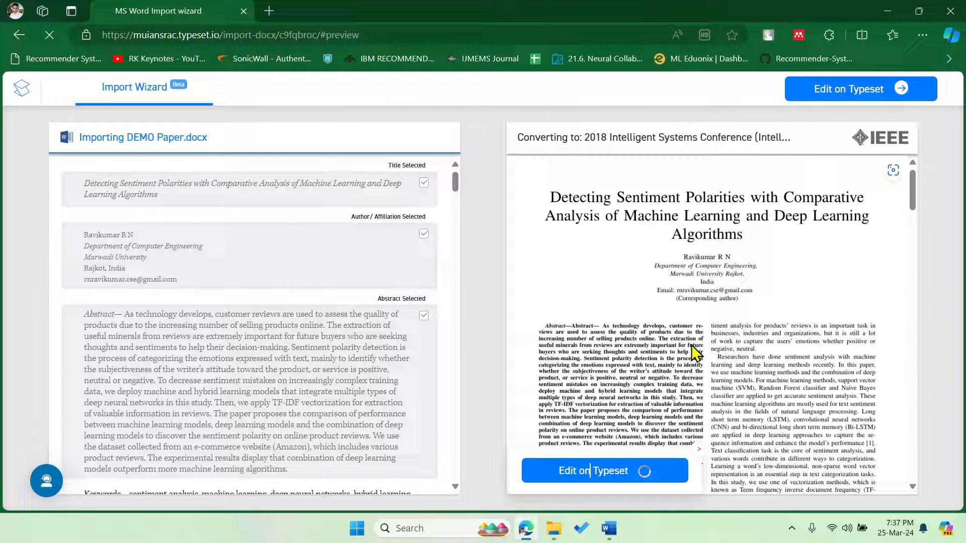
pyautogui.scroll(-3)
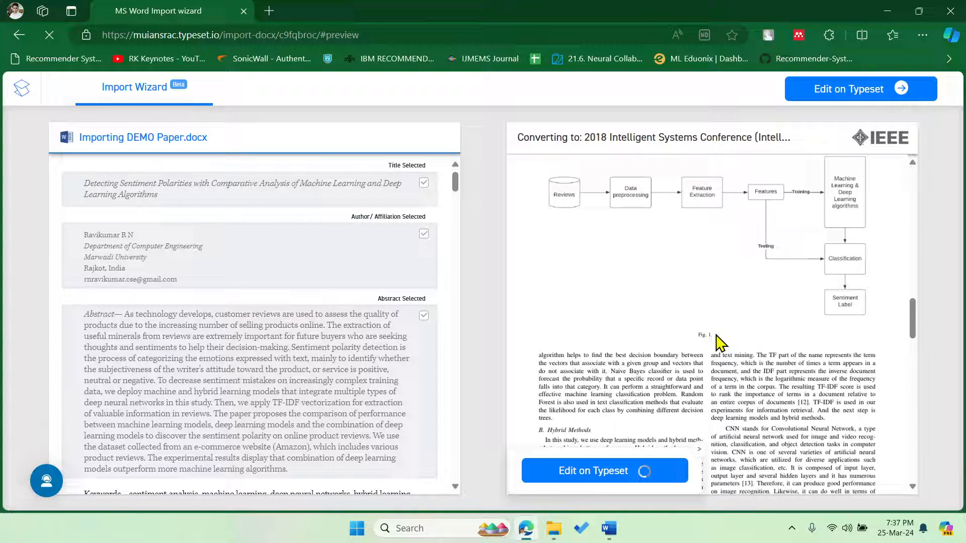
pyautogui.moveTo(719, 326)
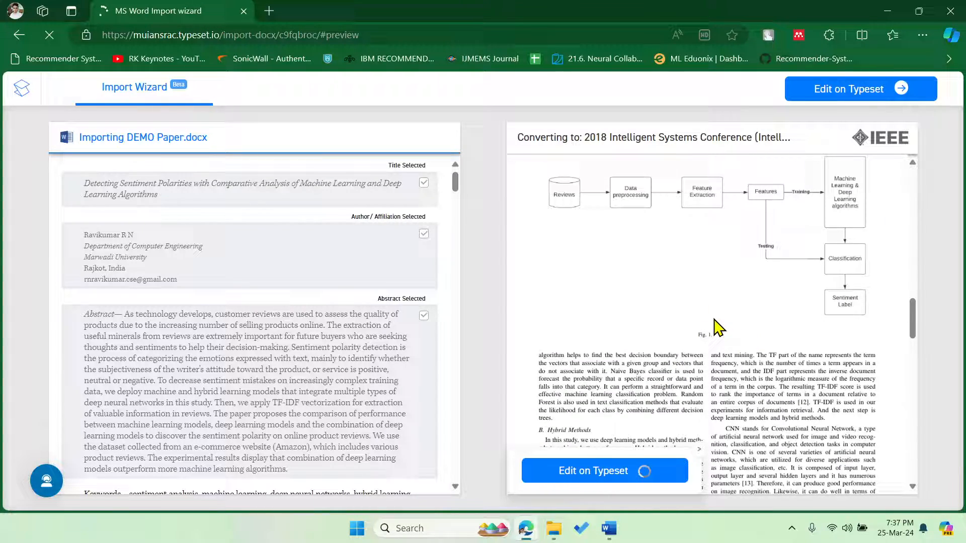
pyautogui.moveTo(703, 323)
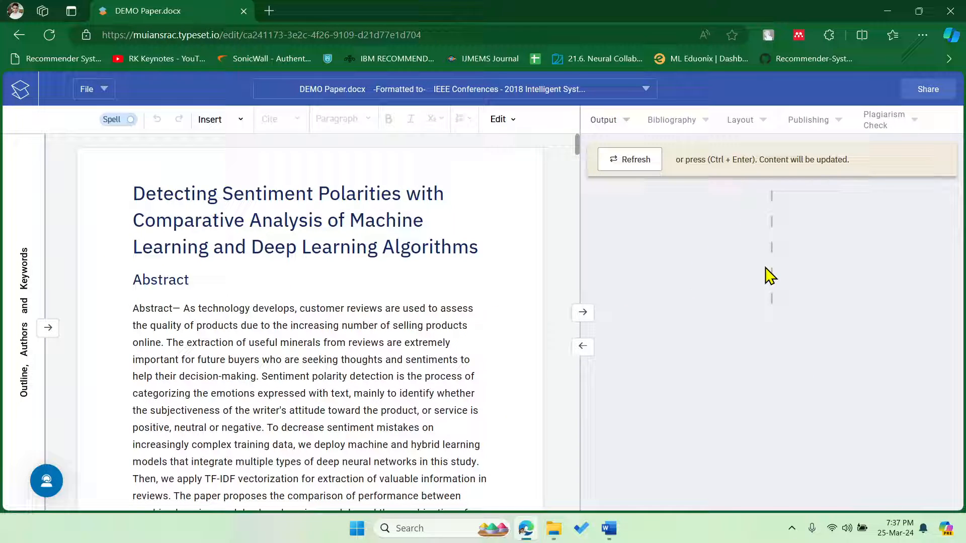
pyautogui.moveTo(780, 274)
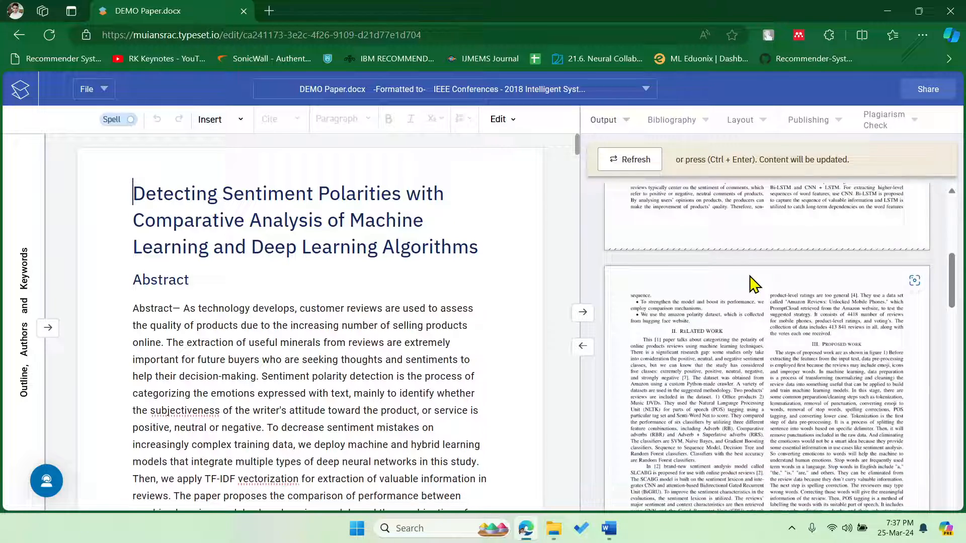
pyautogui.scroll(-3)
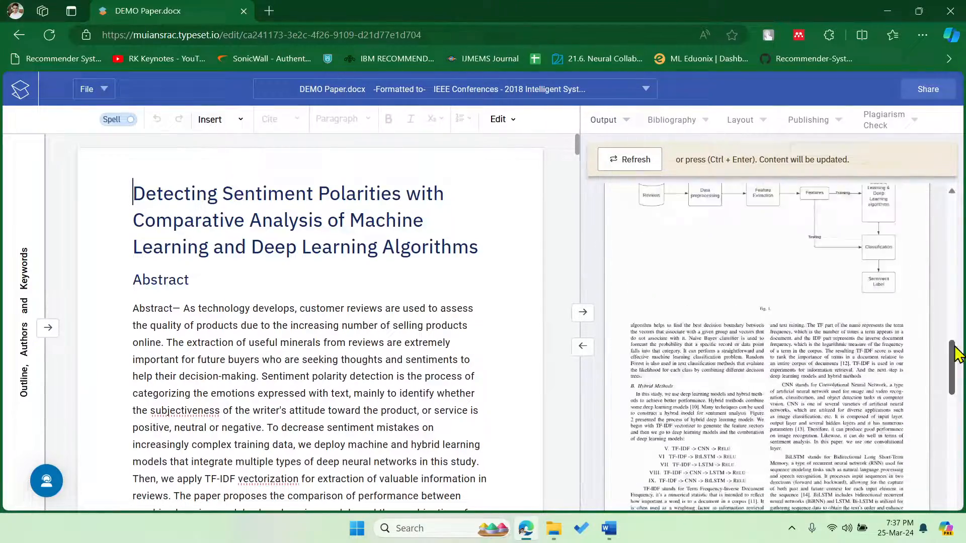
pyautogui.scroll(-3)
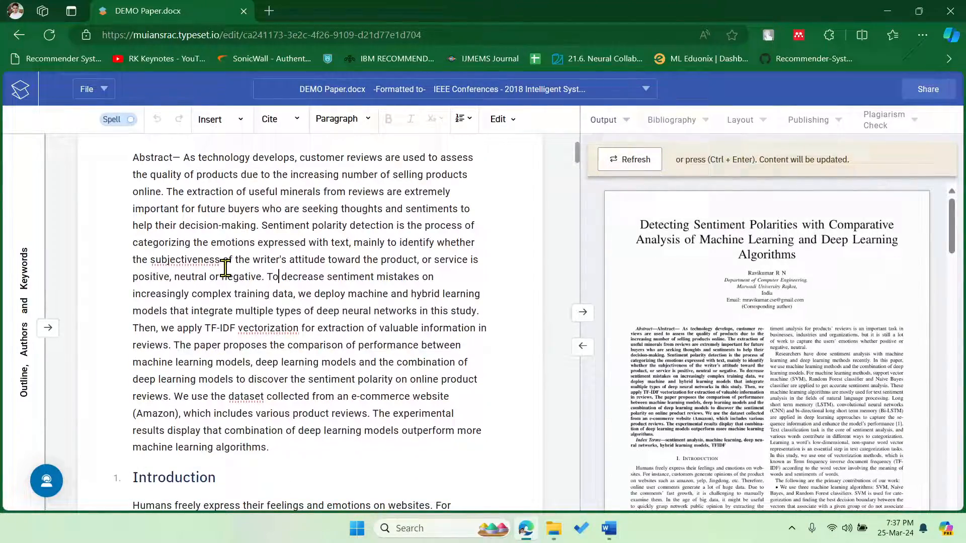
pyautogui.moveTo(222, 260); pyautogui.dragTo(299, 276)
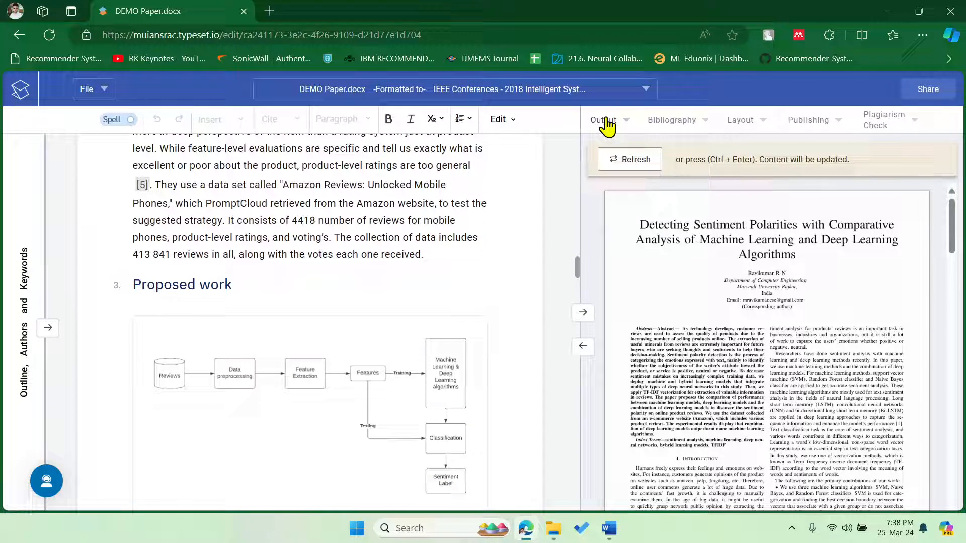
# Export the paper via File > Save As as DEMO Paper.pdf and show Edge's downloads
pyautogui.click(606, 120)
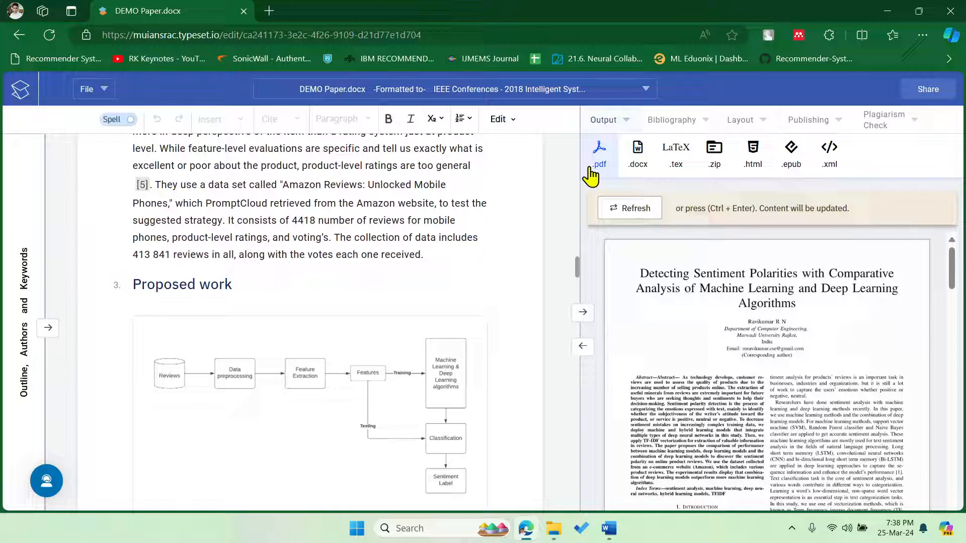
pyautogui.moveTo(637, 154)
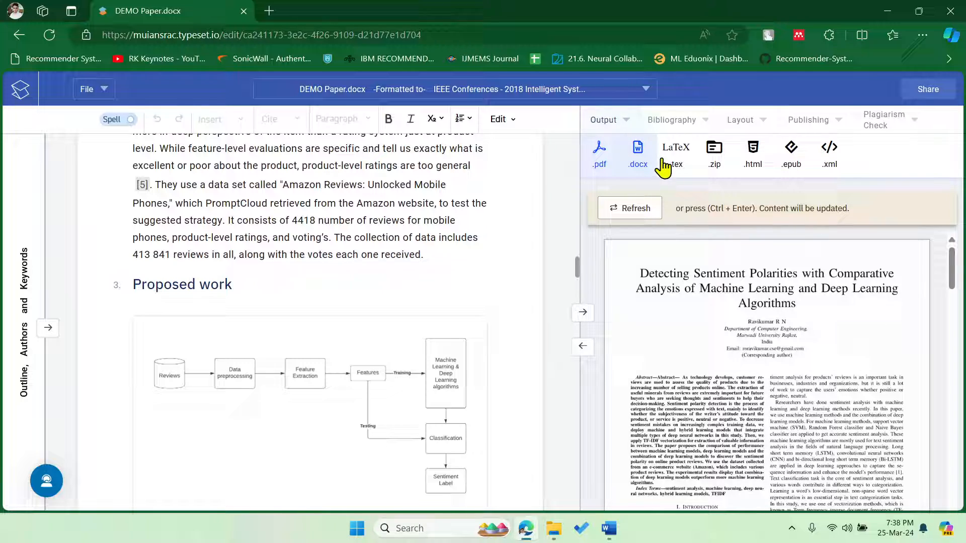
pyautogui.moveTo(619, 139)
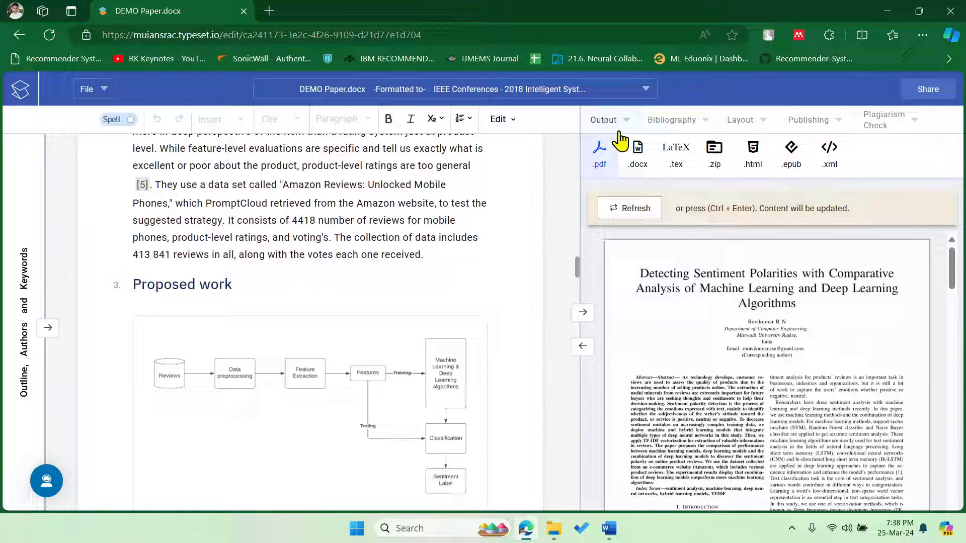
pyautogui.moveTo(92, 89)
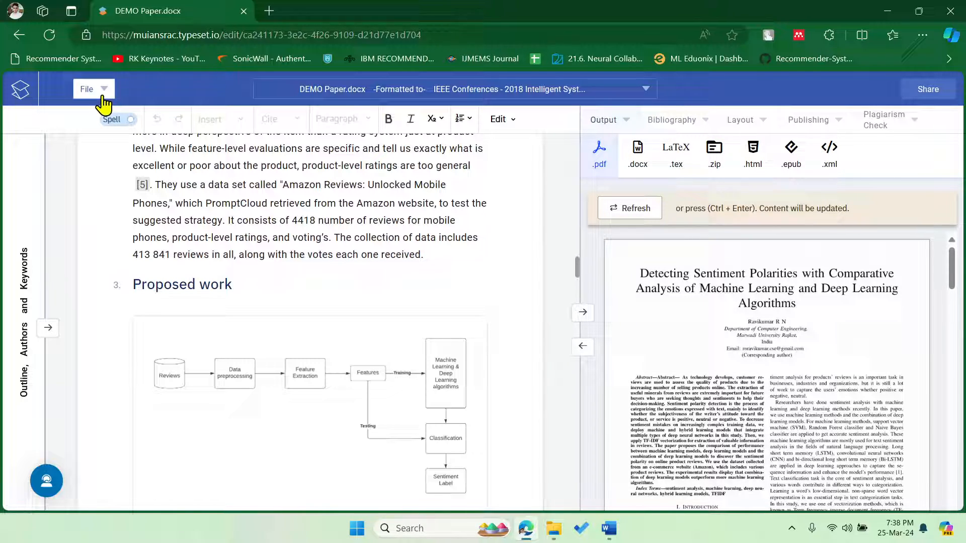
pyautogui.click(86, 89)
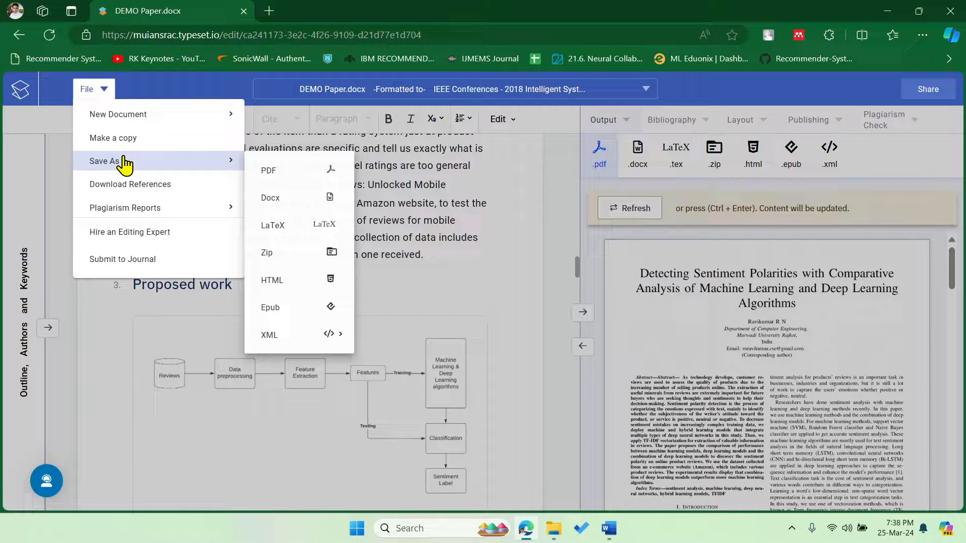
pyautogui.click(268, 170)
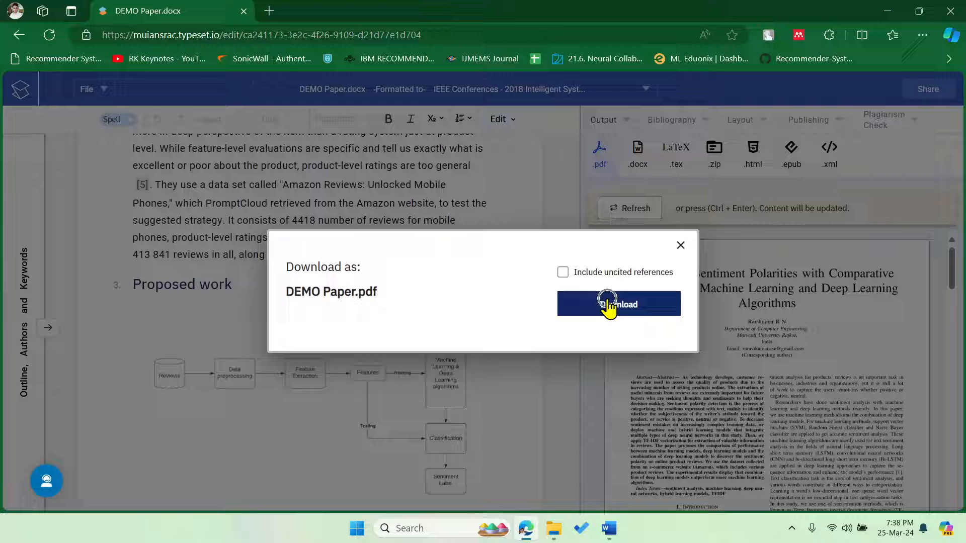
pyautogui.click(618, 304)
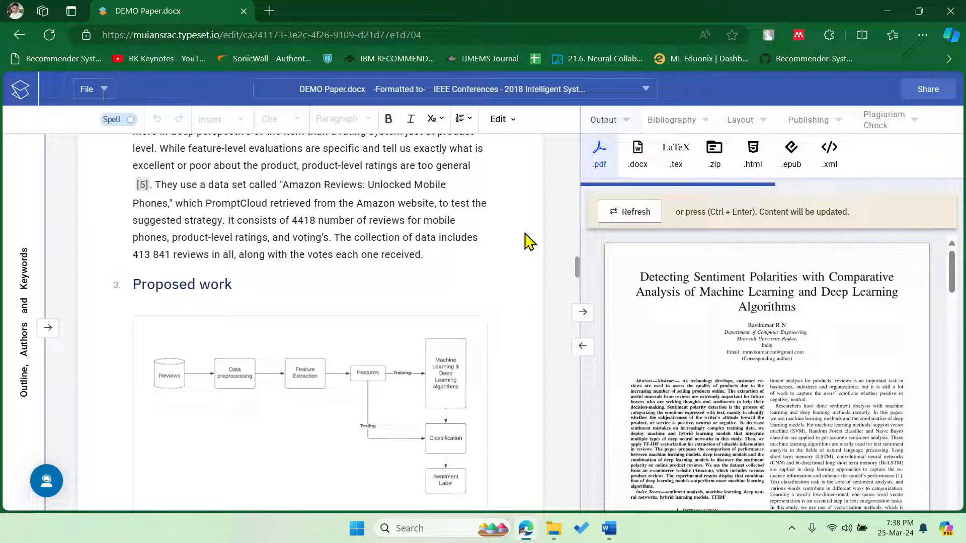
pyautogui.click(598, 154)
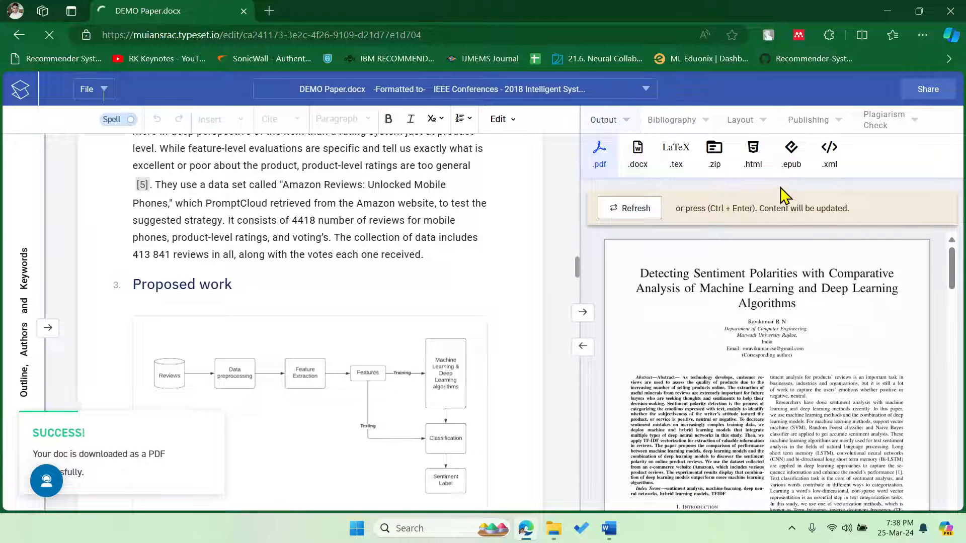
pyautogui.click(891, 36)
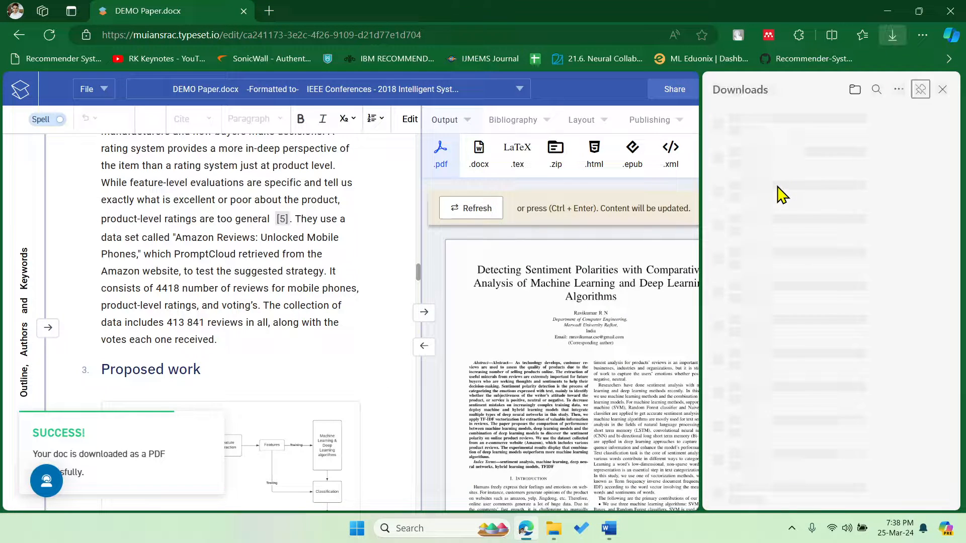
# Open DEMO Paper.pdf from downloads and scroll through to page 5's dataset table
pyautogui.click(742, 130)
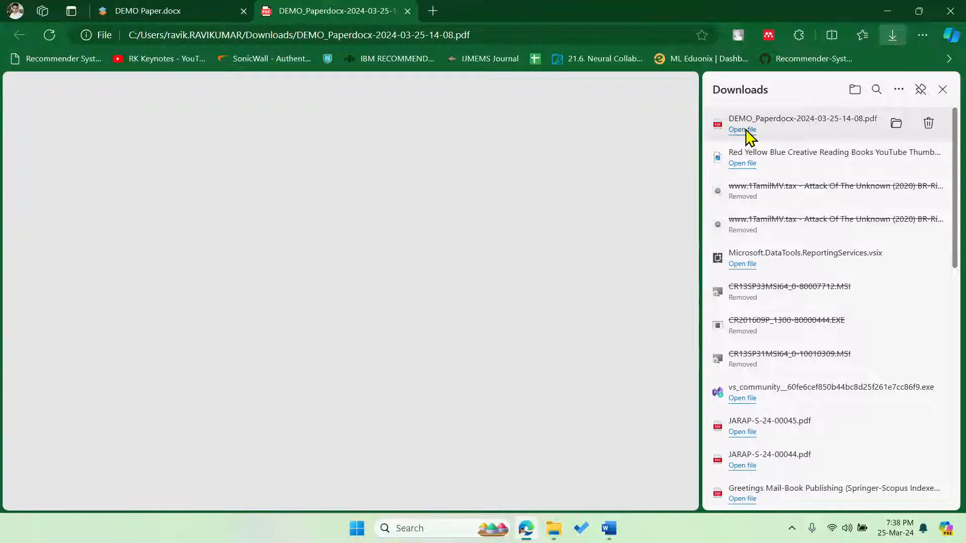
pyautogui.click(741, 129)
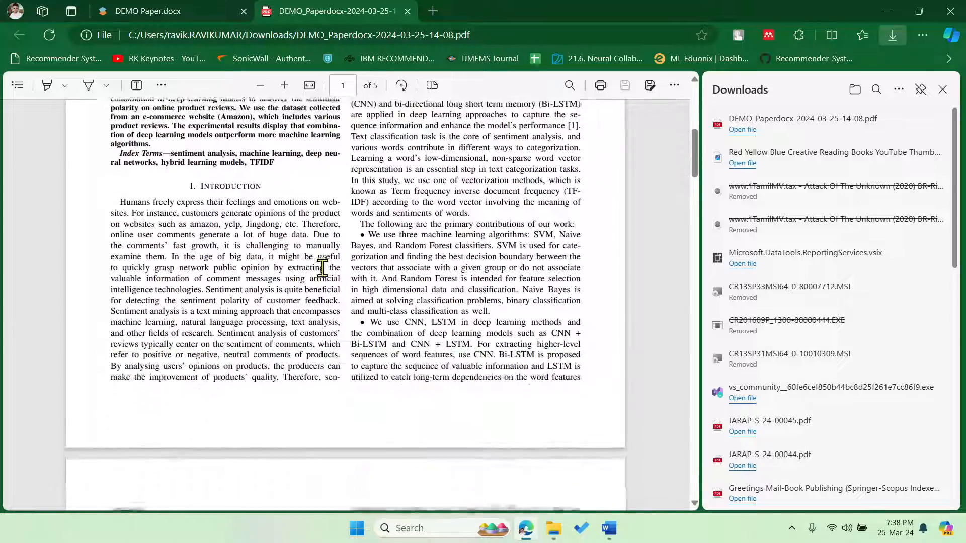
pyautogui.scroll(-3)
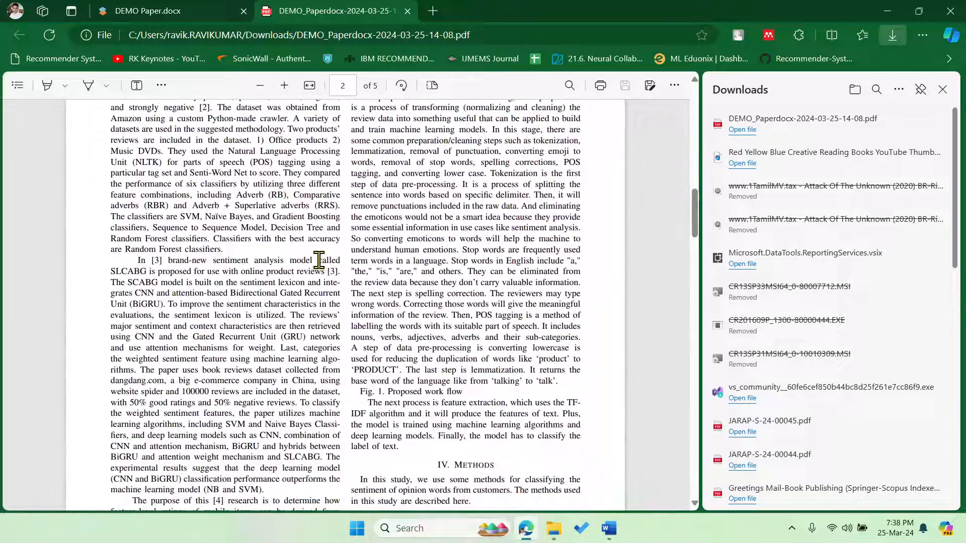
pyautogui.scroll(-3)
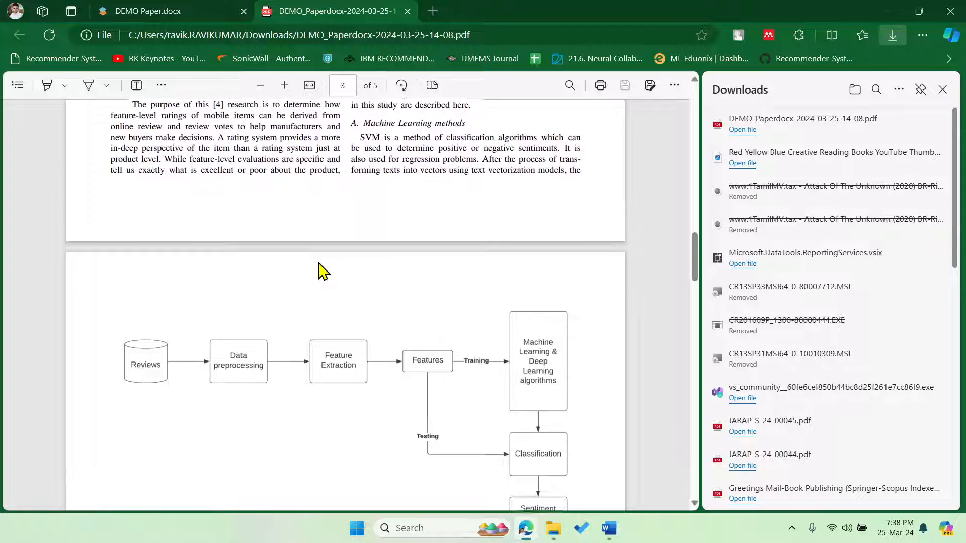
pyautogui.scroll(-3)
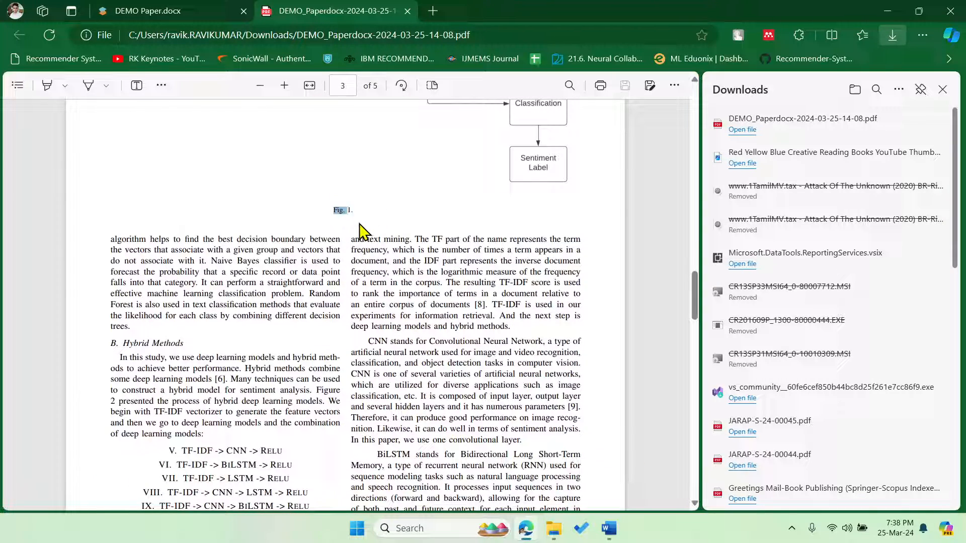
pyautogui.click(166, 11)
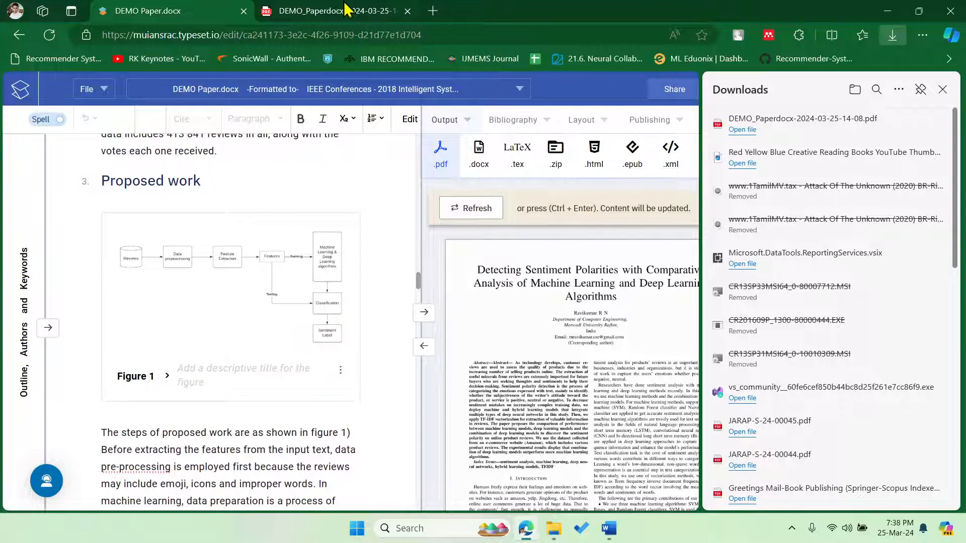
pyautogui.click(320, 11)
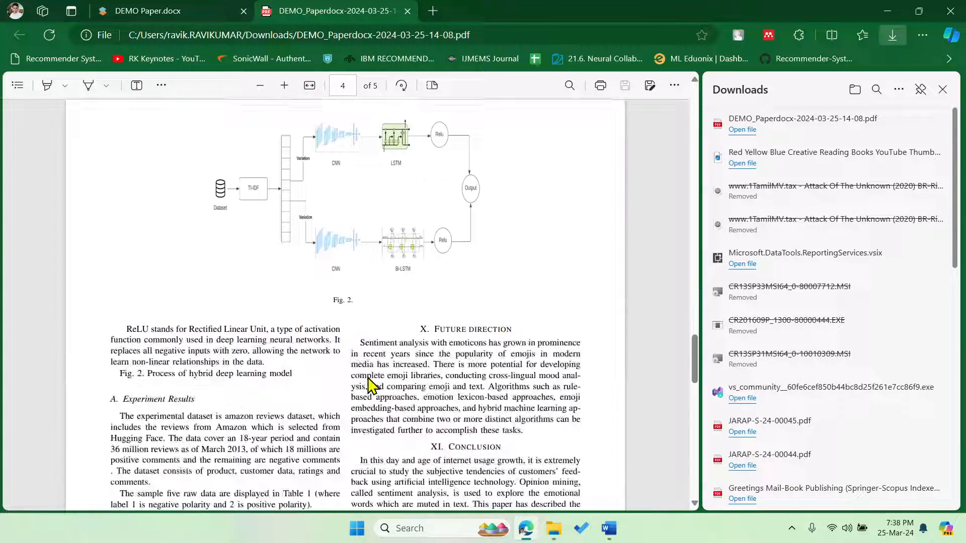
pyautogui.scroll(-3)
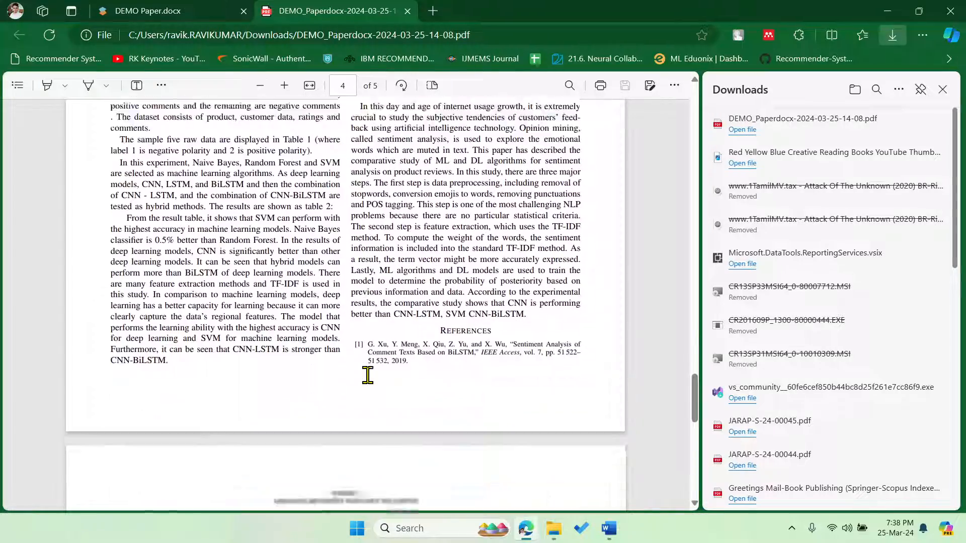
pyautogui.scroll(-3)
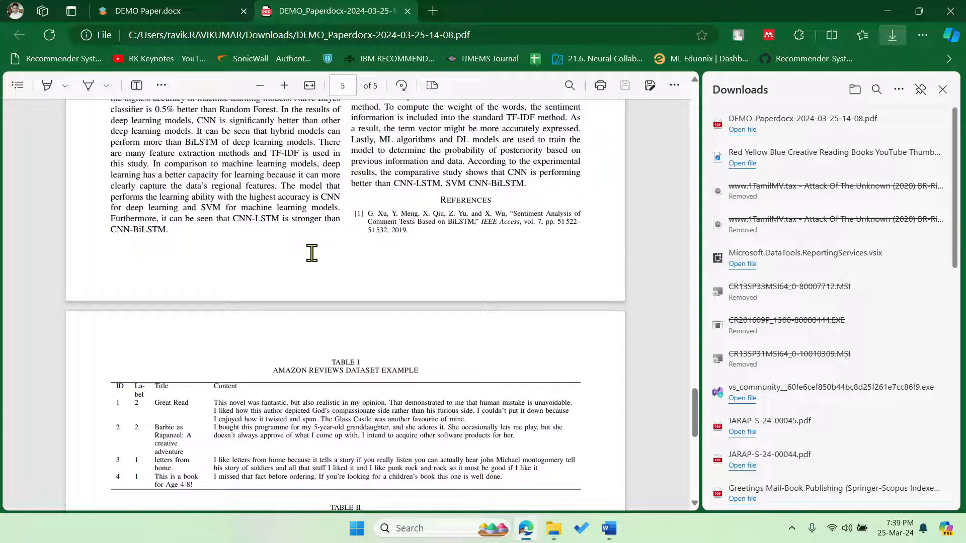
pyautogui.moveTo(206, 23)
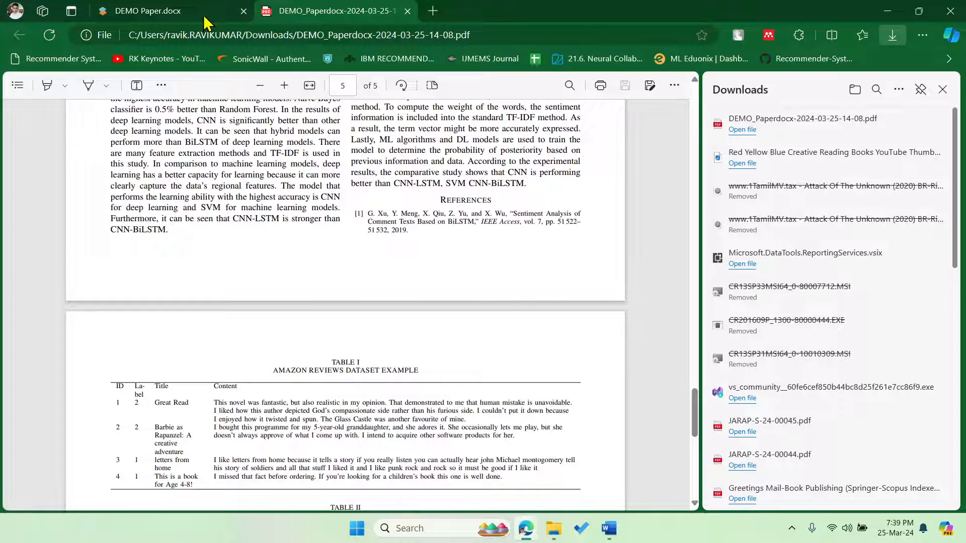
# Switch to the DEMO Paper.docx editor tab and dismiss the Downloads panel
pyautogui.click(148, 11)
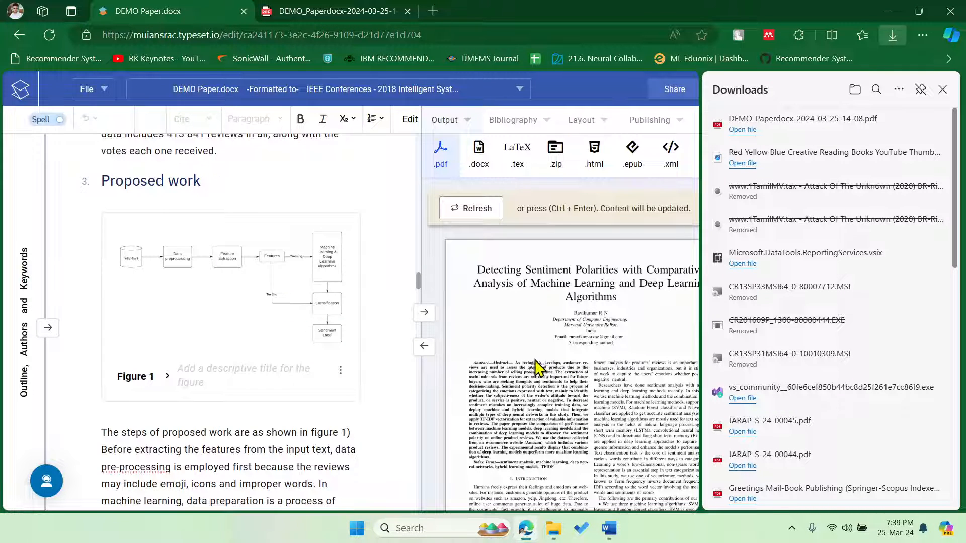
pyautogui.click(942, 89)
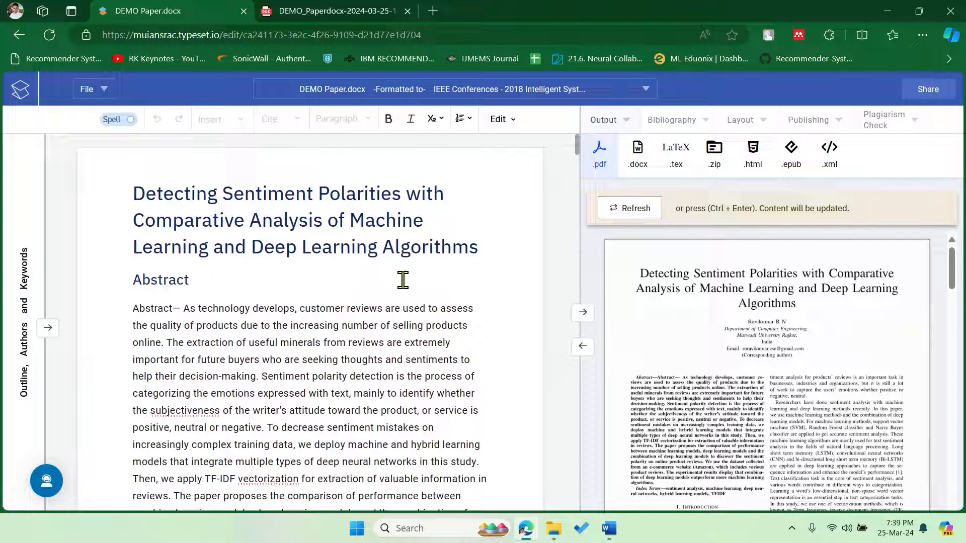
pyautogui.moveTo(432, 288)
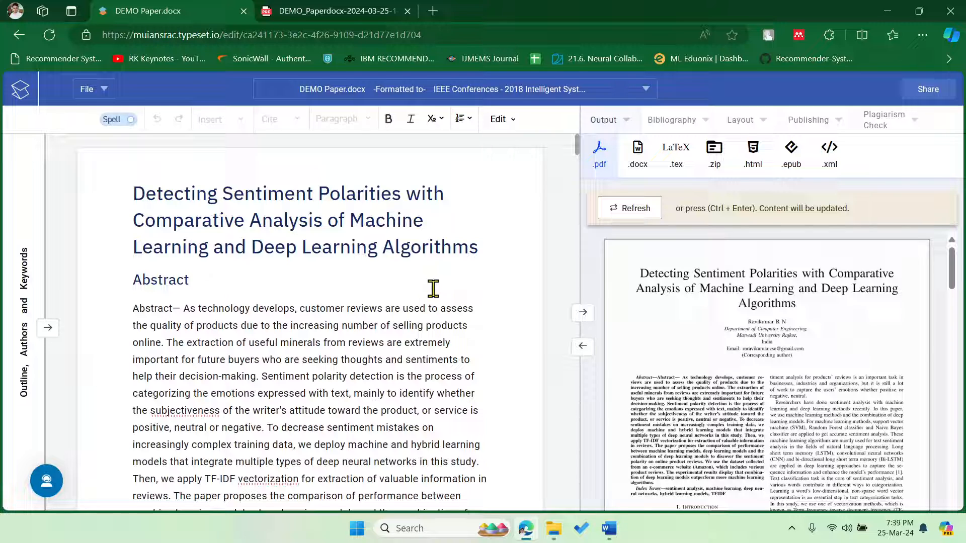
pyautogui.moveTo(465, 307)
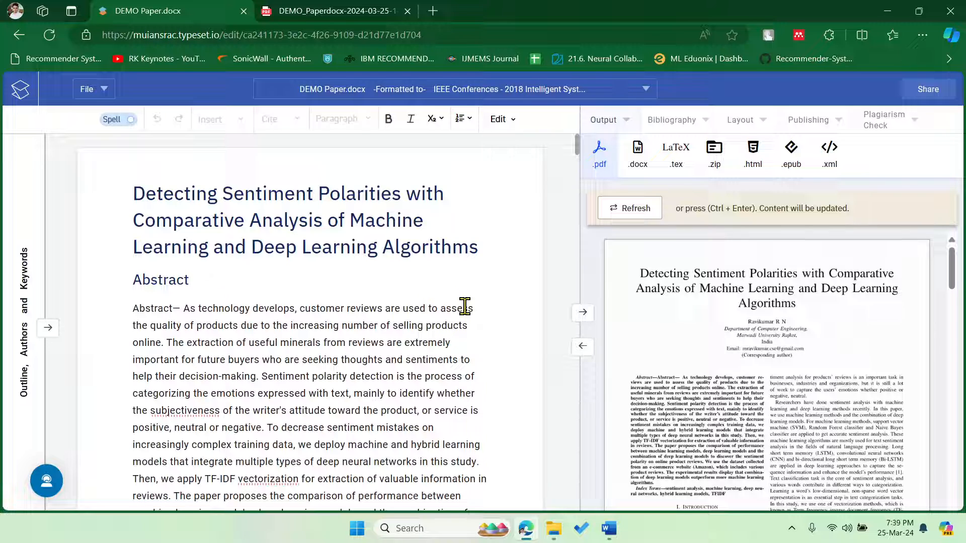
pyautogui.moveTo(414, 282)
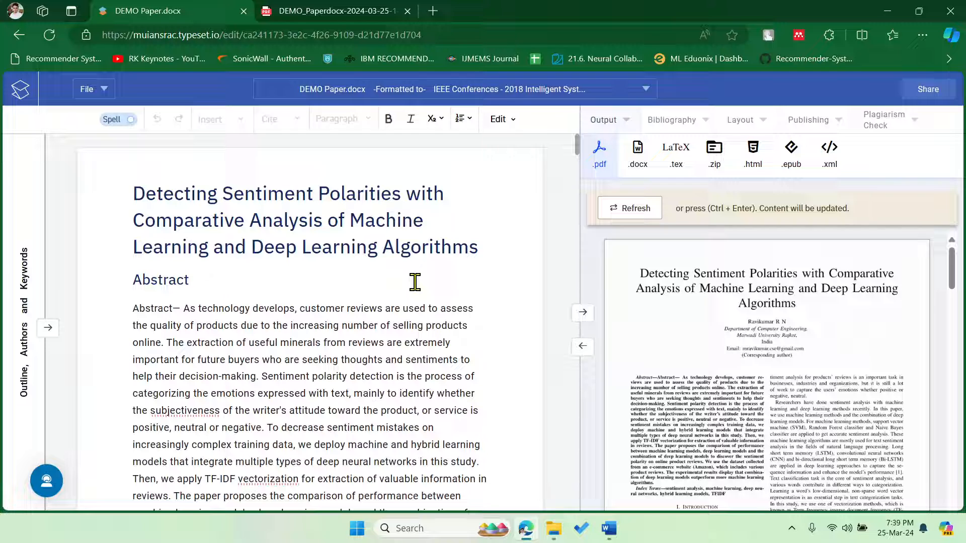